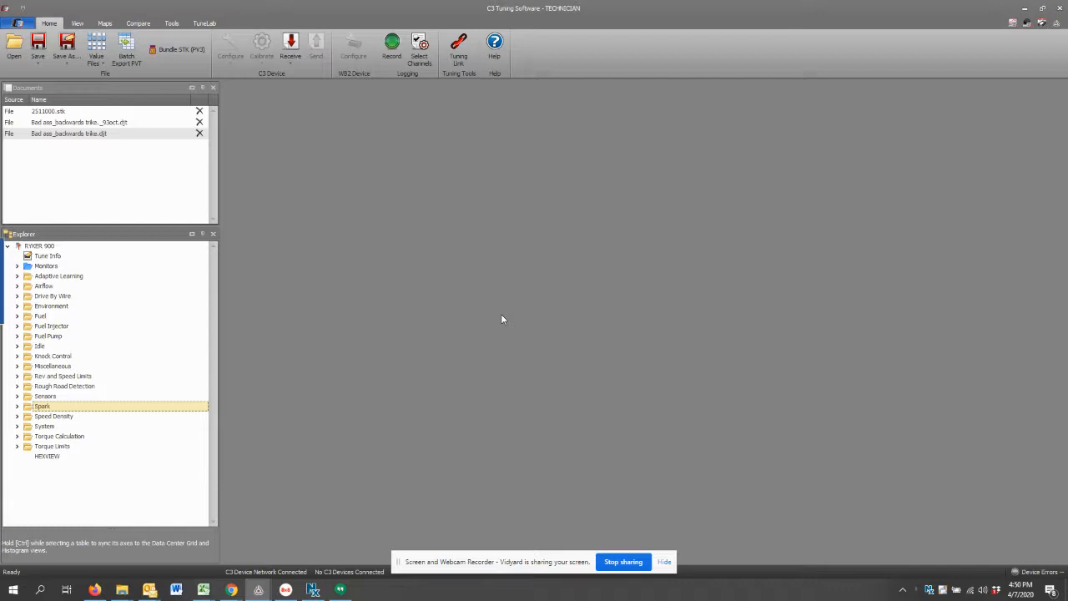
{"action": "mouse_move", "coordinate": [494, 322]}
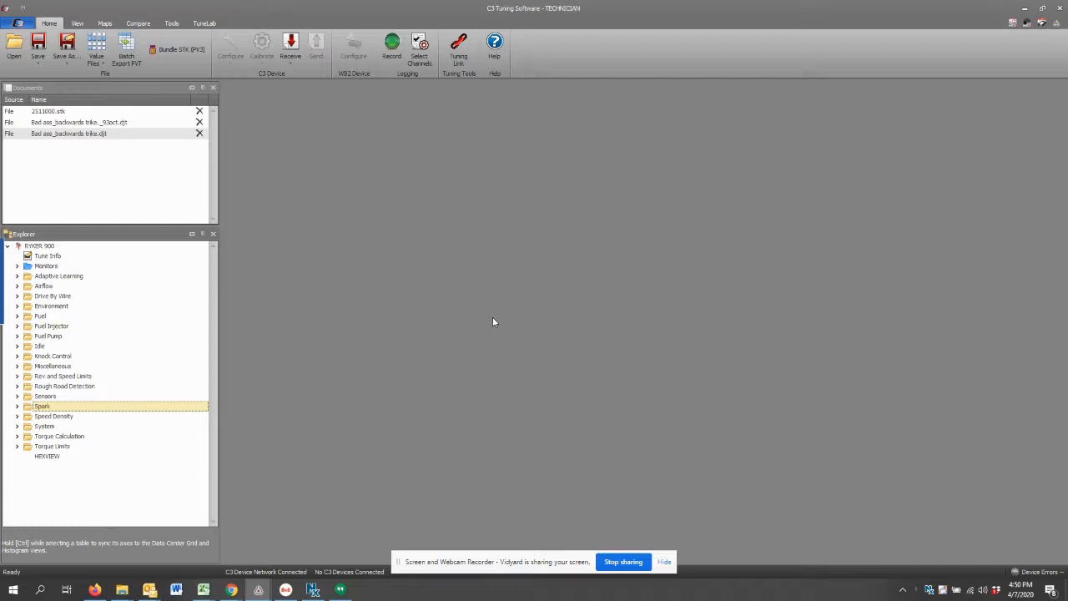
{"action": "mouse_move", "coordinate": [491, 316]}
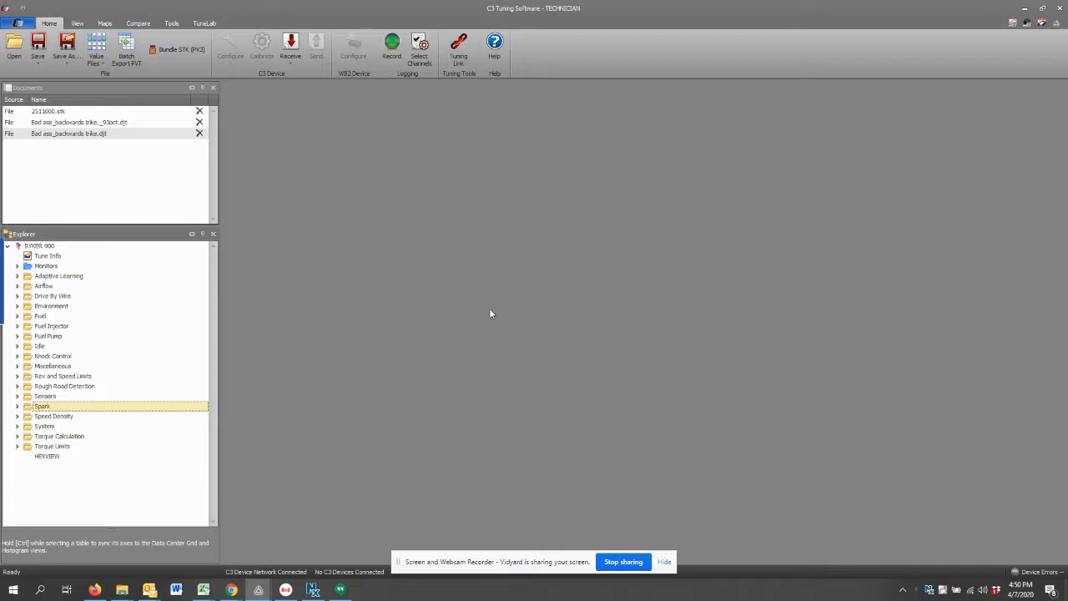
{"action": "mouse_move", "coordinate": [441, 351]}
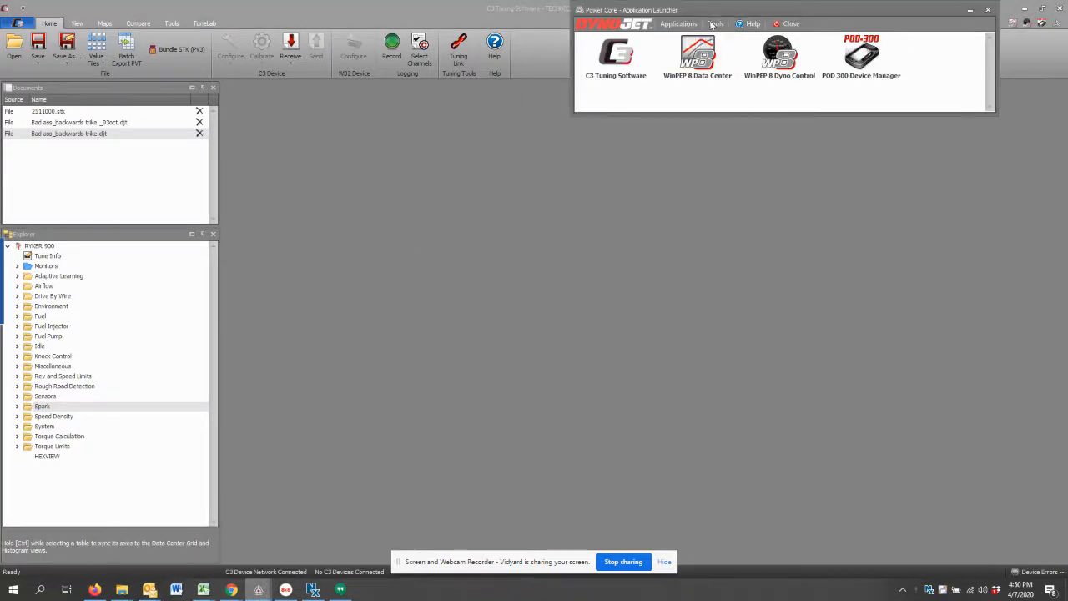
Step: Launch C3 Tuning Software from the Power Core application launcher
{"action": "left_click_drag", "start_coordinate": [634, 11], "coordinate": [359, 214]}
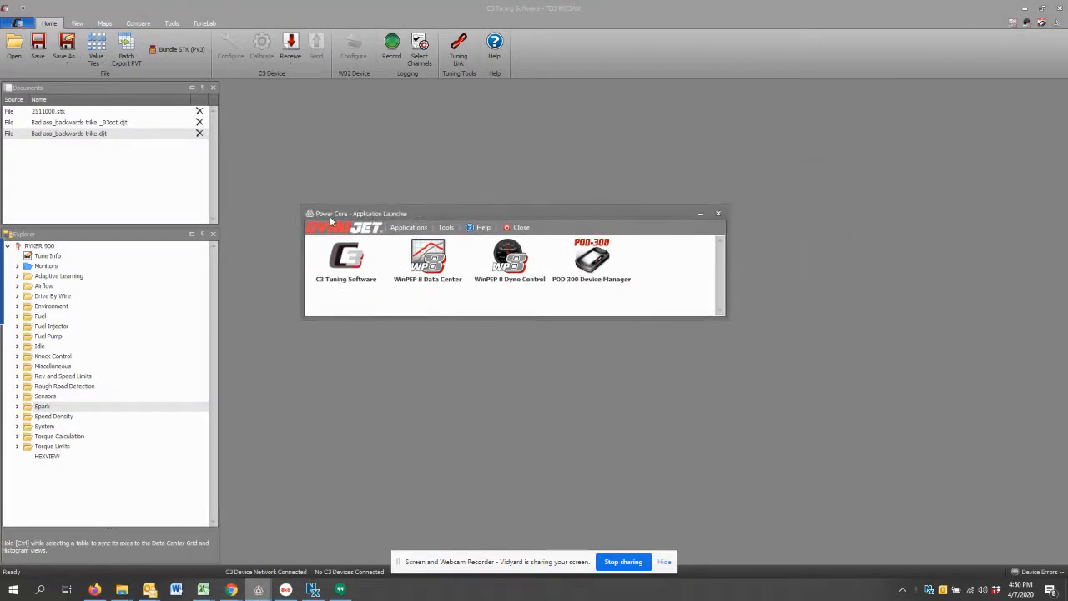
{"action": "left_click", "coordinate": [346, 260]}
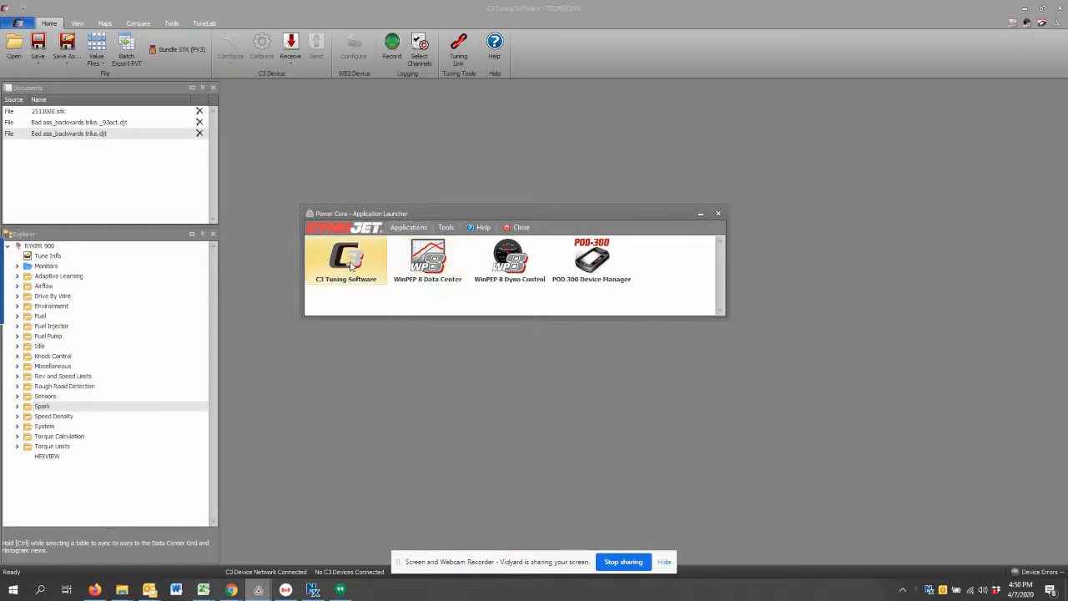
{"action": "mouse_move", "coordinate": [346, 259]}
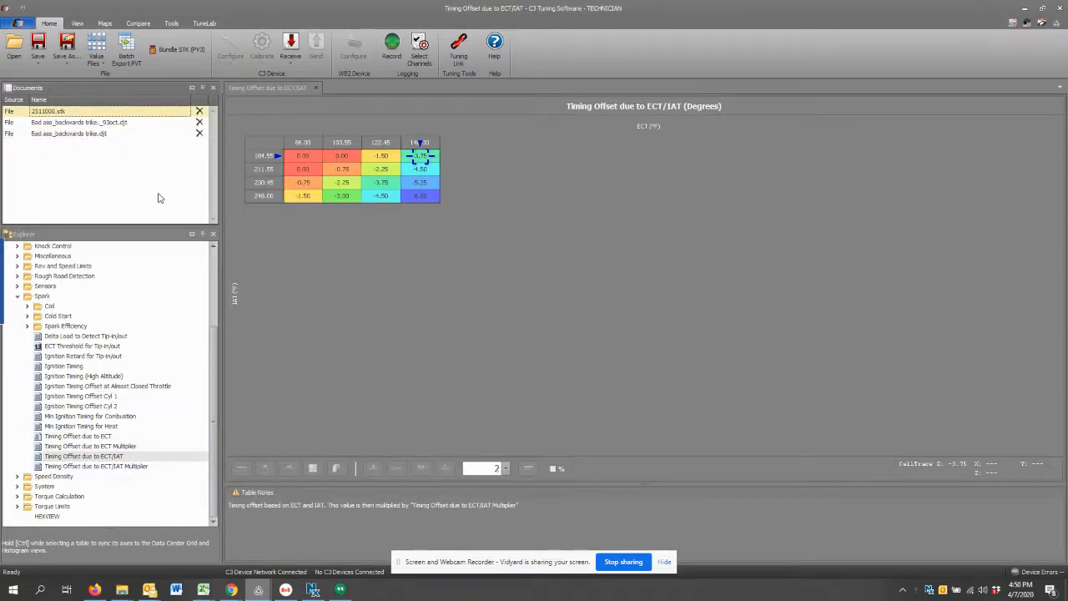
{"action": "mouse_move", "coordinate": [332, 335]}
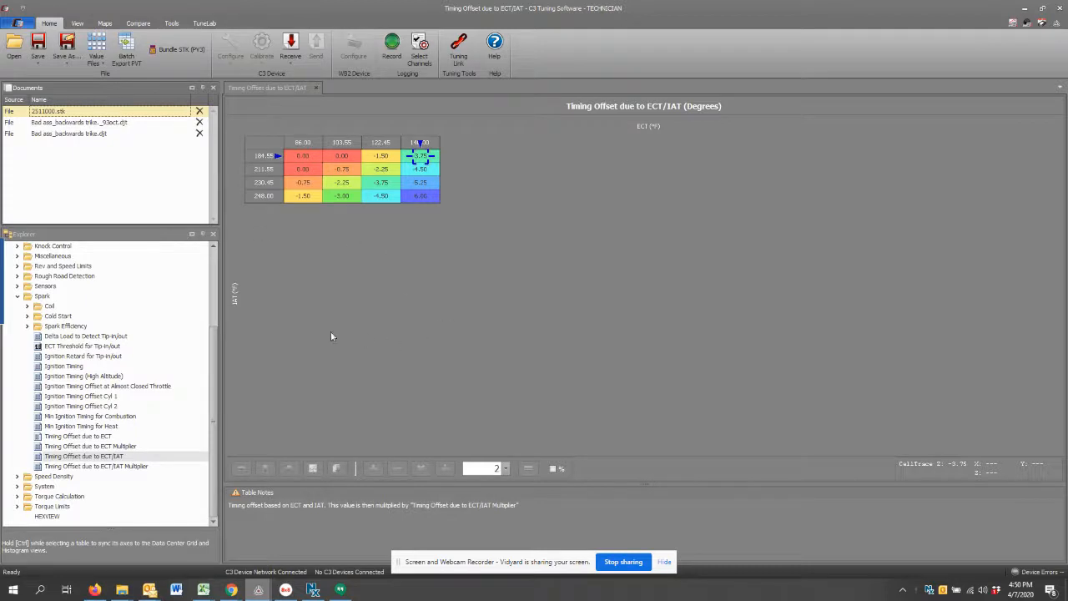
{"action": "mouse_move", "coordinate": [52, 117]}
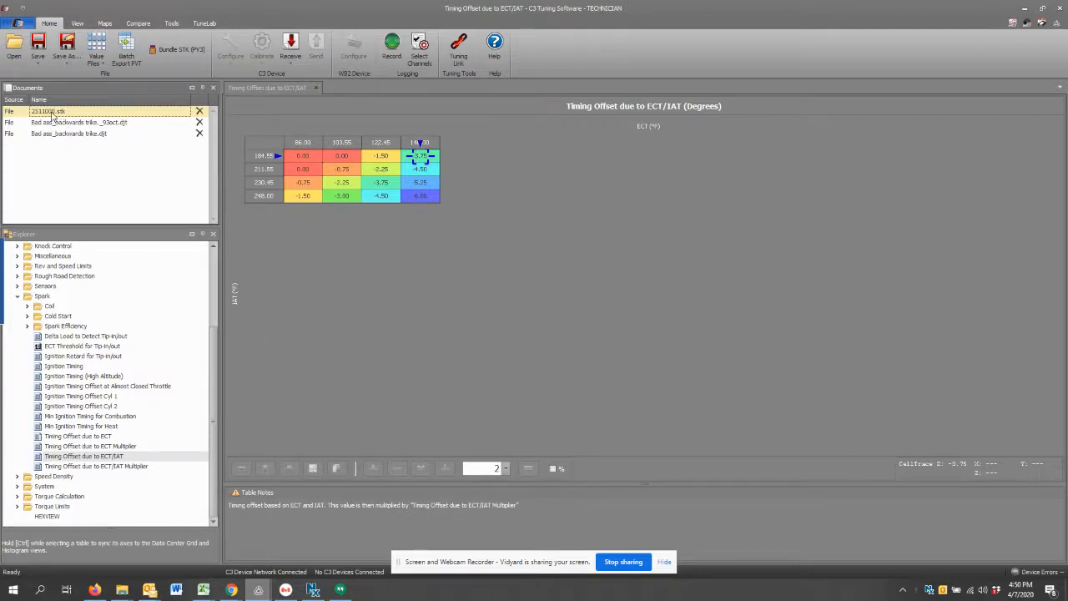
{"action": "mouse_move", "coordinate": [409, 304]}
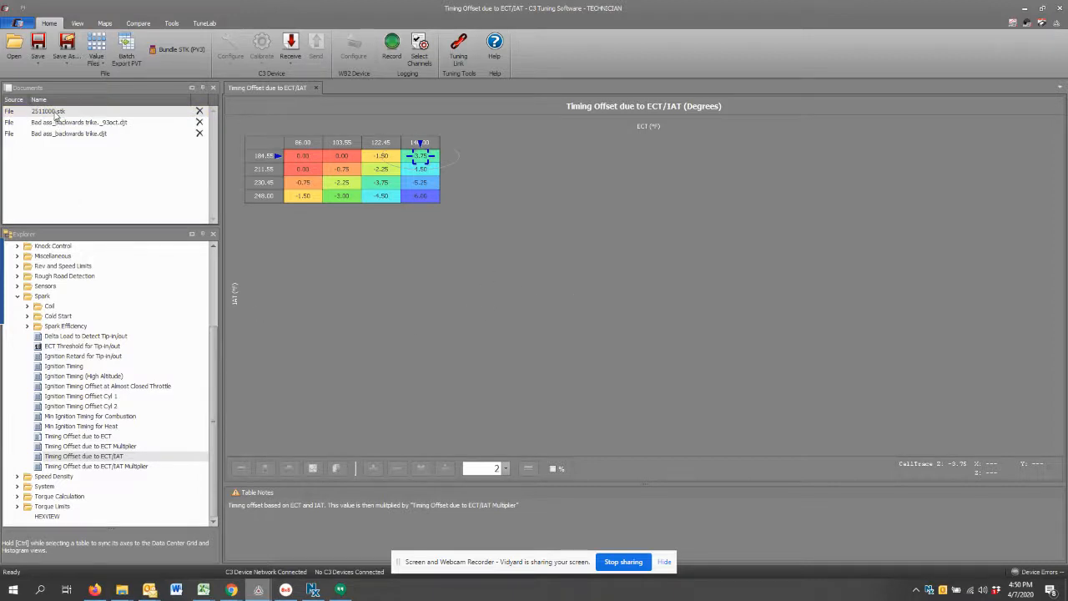
{"action": "mouse_move", "coordinate": [434, 331]}
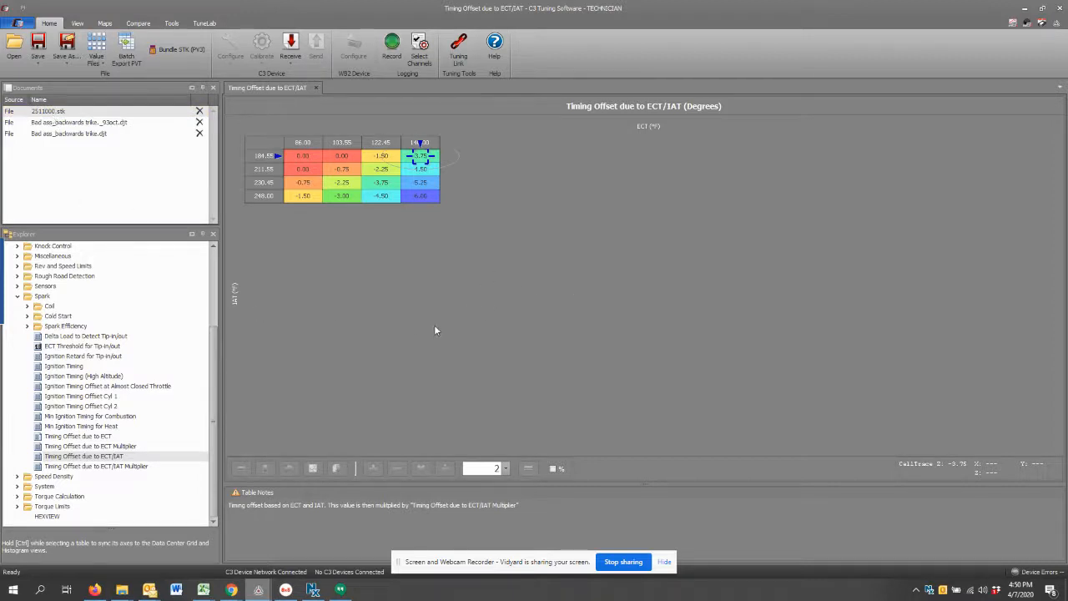
{"action": "mouse_move", "coordinate": [470, 334]}
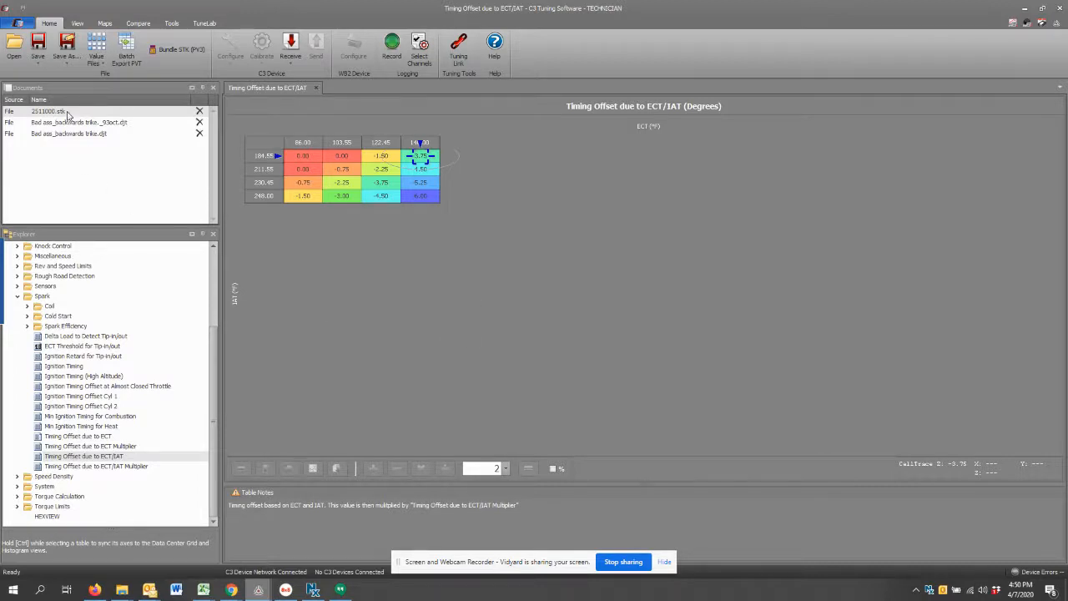
{"action": "mouse_move", "coordinate": [130, 127]}
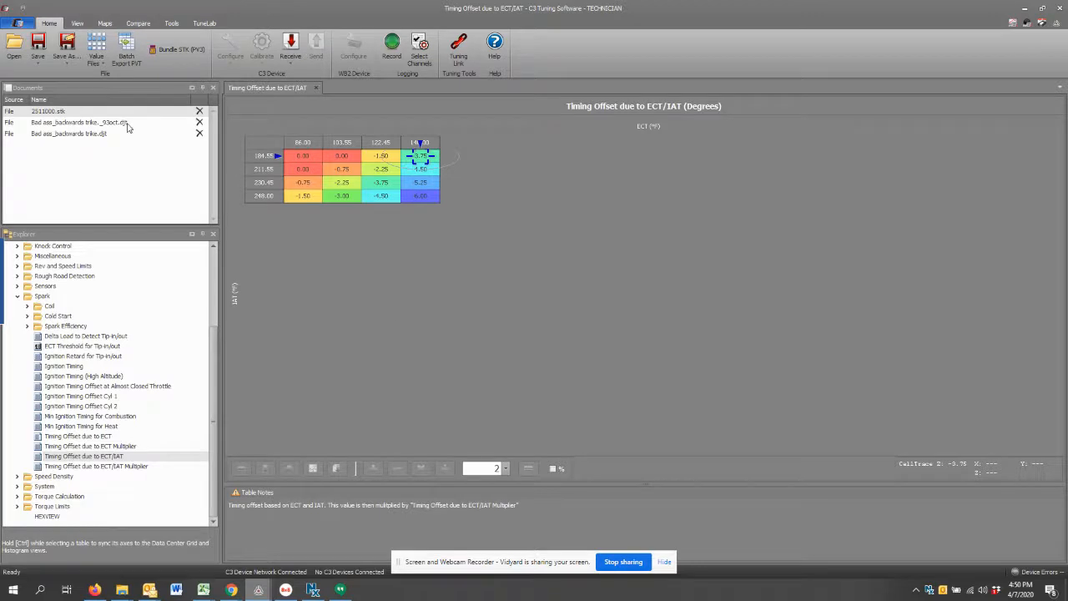
Step: Make the second open calibration file the active document
{"action": "left_click", "coordinate": [80, 121]}
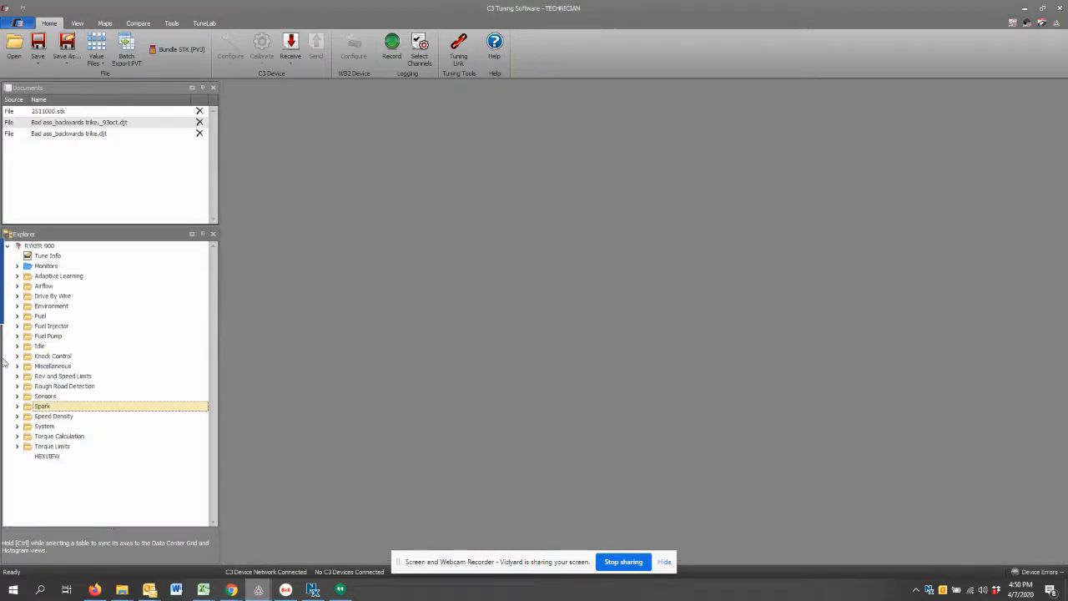
Step: Expand the Fuel category in the Explorer tree to list its tables
{"action": "left_click", "coordinate": [17, 315]}
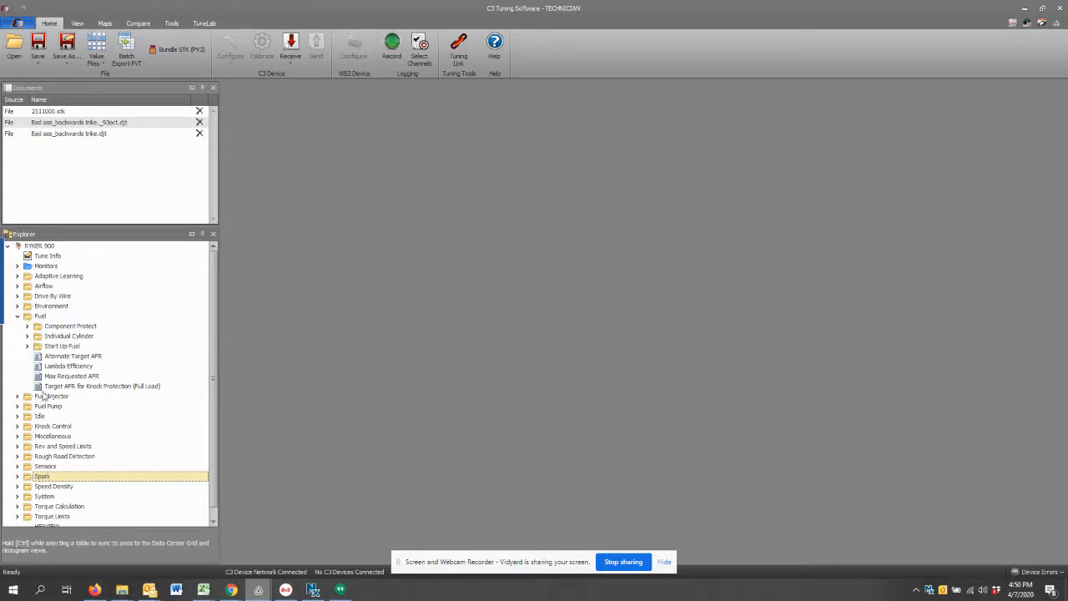
{"action": "mouse_move", "coordinate": [49, 397]}
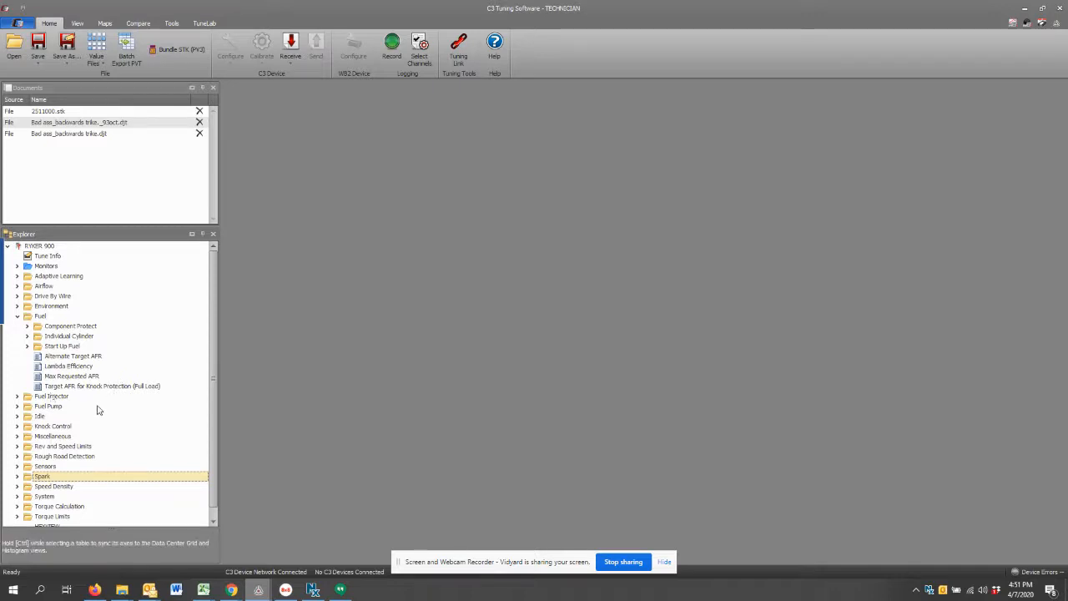
{"action": "mouse_move", "coordinate": [121, 422]}
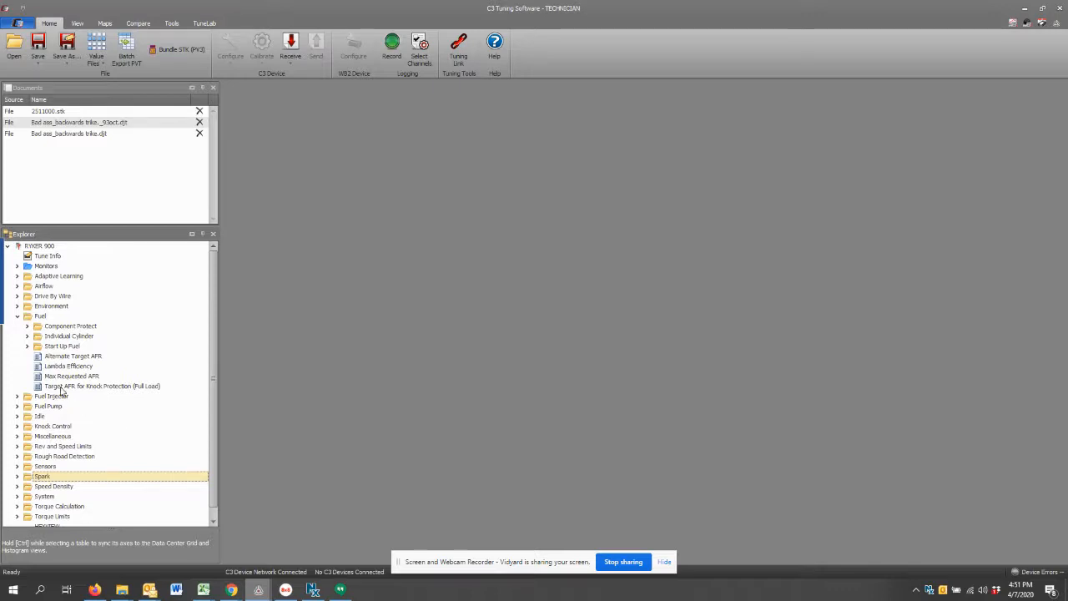
Step: Switch to the third calibration file and expand Spark > Spark Efficiency
{"action": "double_click", "coordinate": [70, 375]}
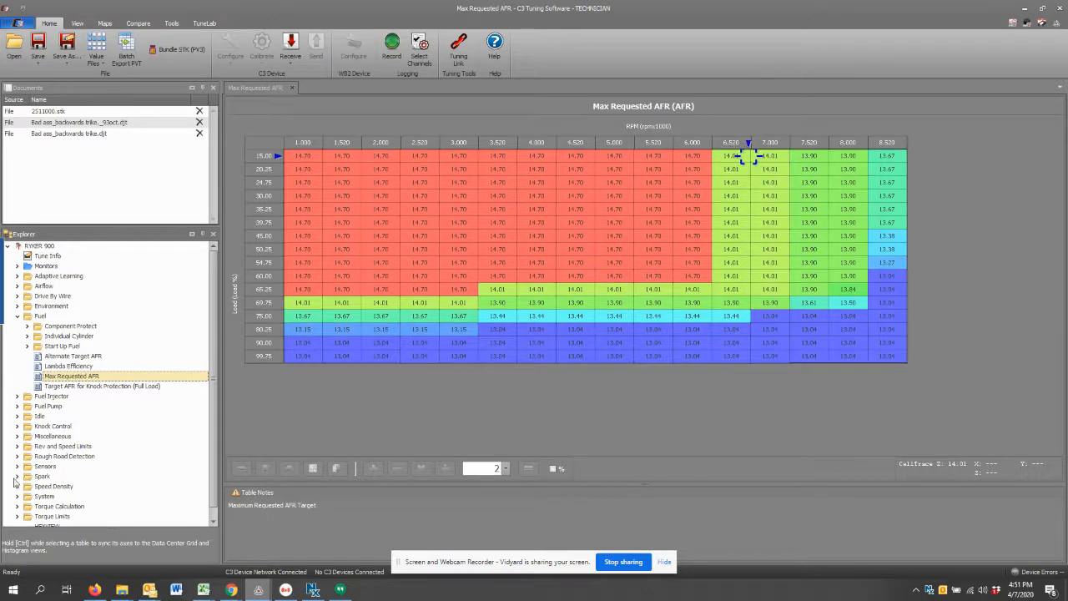
{"action": "left_click", "coordinate": [17, 477]}
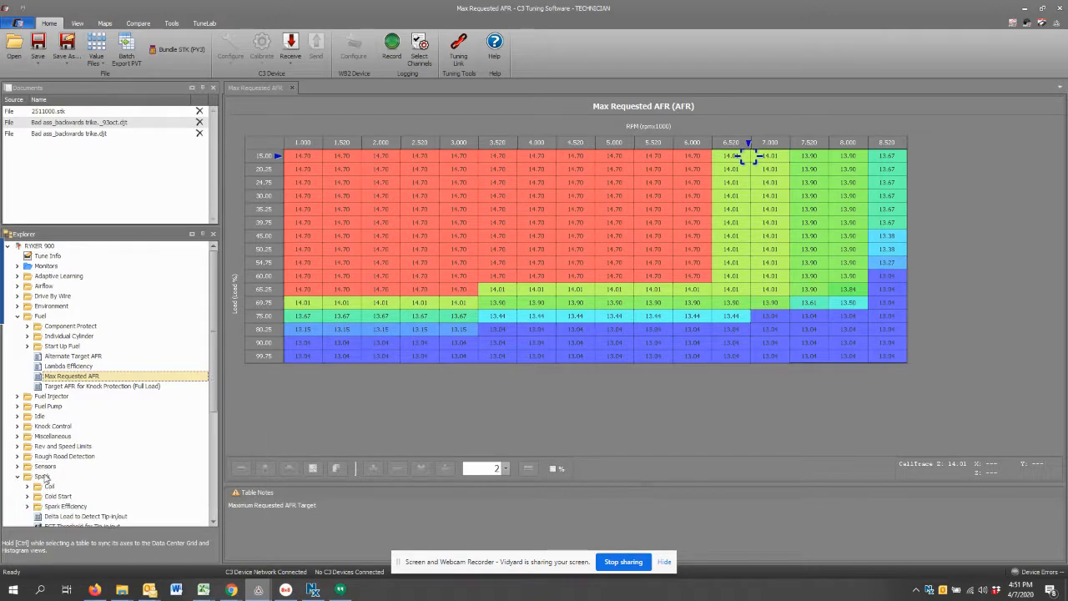
{"action": "scroll", "scroll_direction": "down", "scroll_amount": 3}
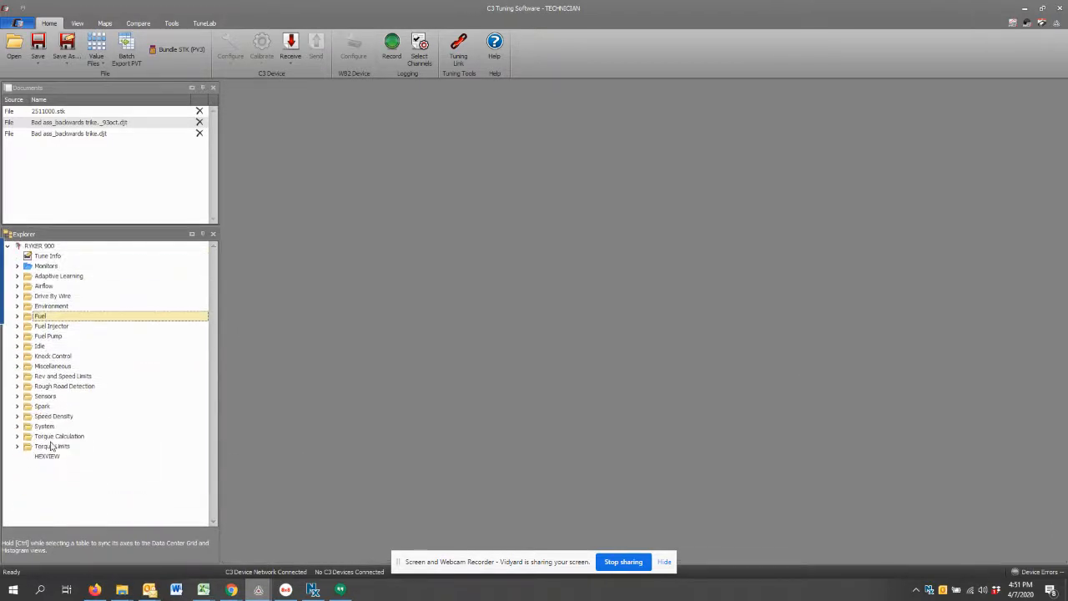
{"action": "mouse_move", "coordinate": [47, 420]}
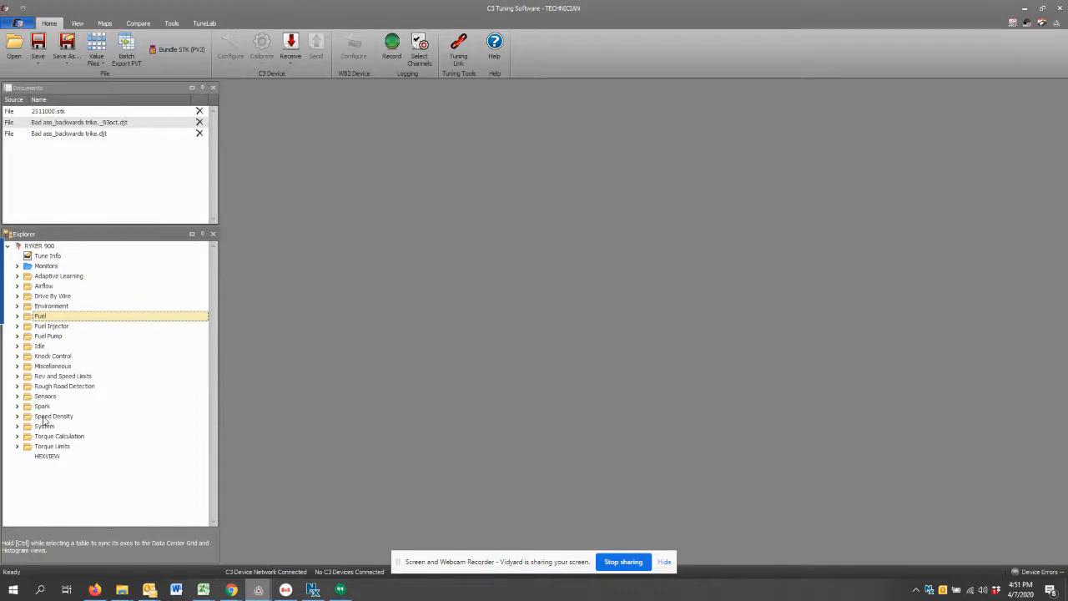
{"action": "mouse_move", "coordinate": [73, 413]}
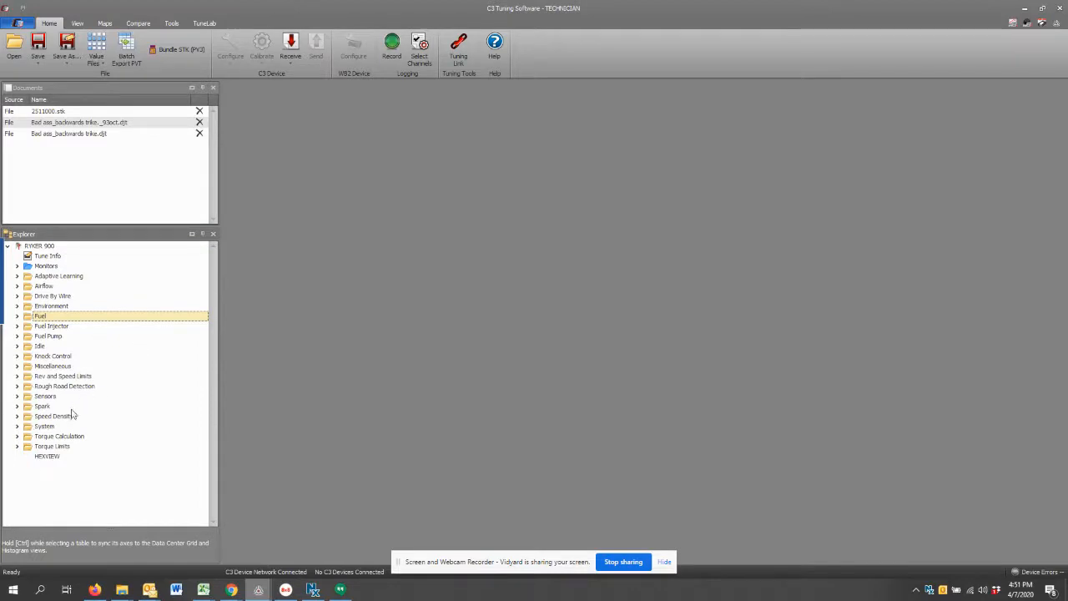
{"action": "mouse_move", "coordinate": [137, 247]}
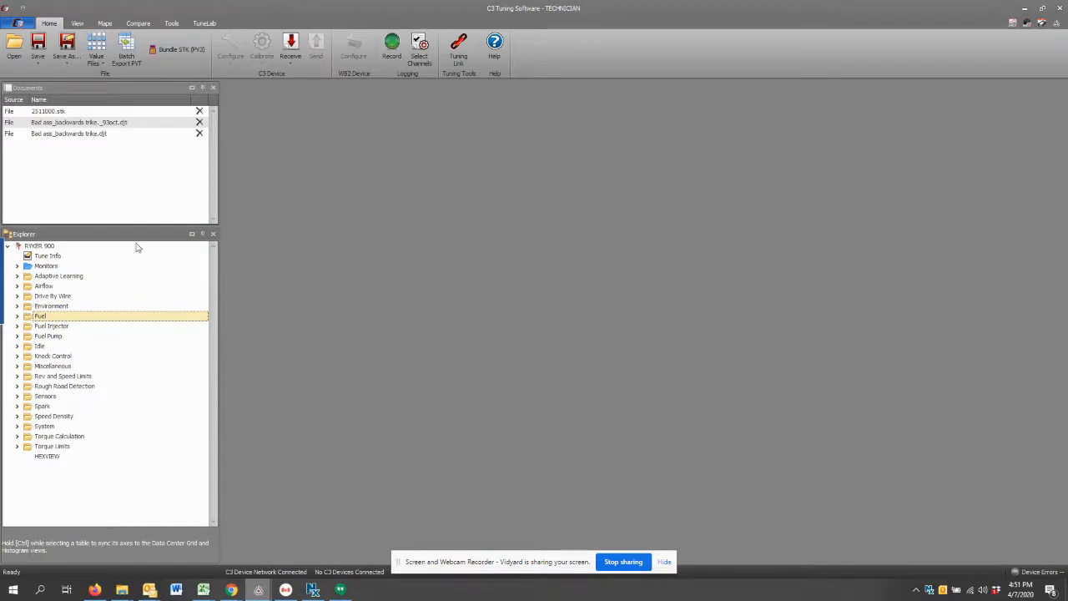
{"action": "mouse_move", "coordinate": [103, 200]}
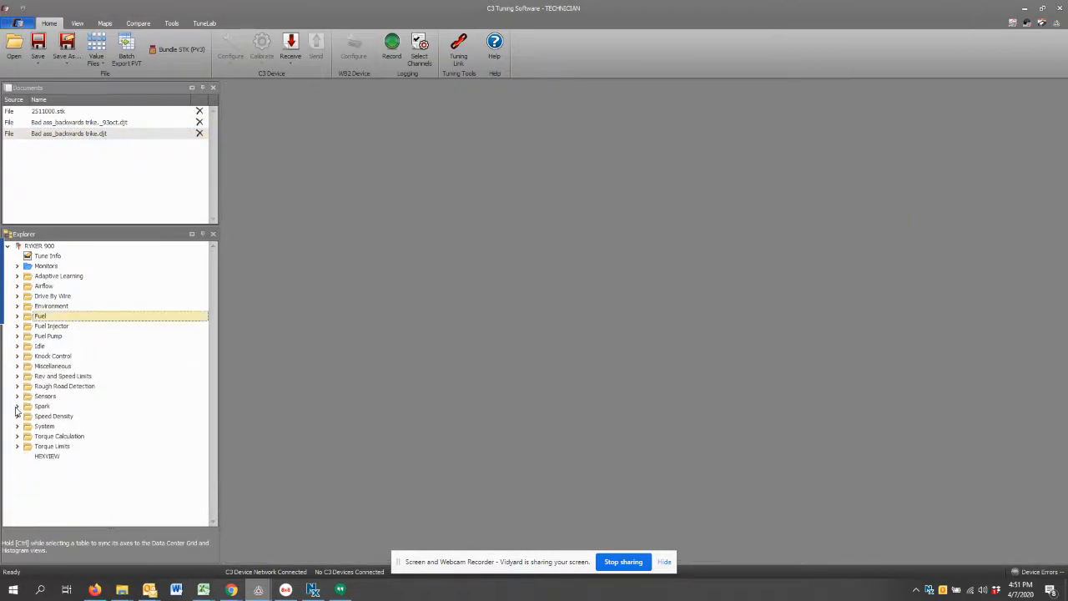
{"action": "left_click", "coordinate": [17, 406]}
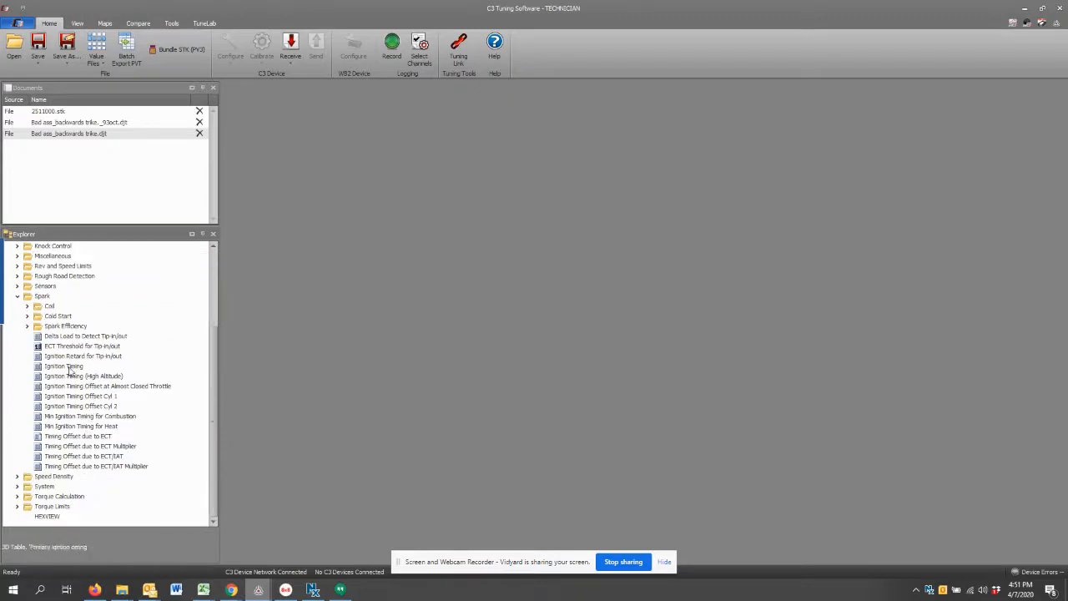
Step: Open the Ignition Timing table under Spark Efficiency
{"action": "double_click", "coordinate": [64, 365]}
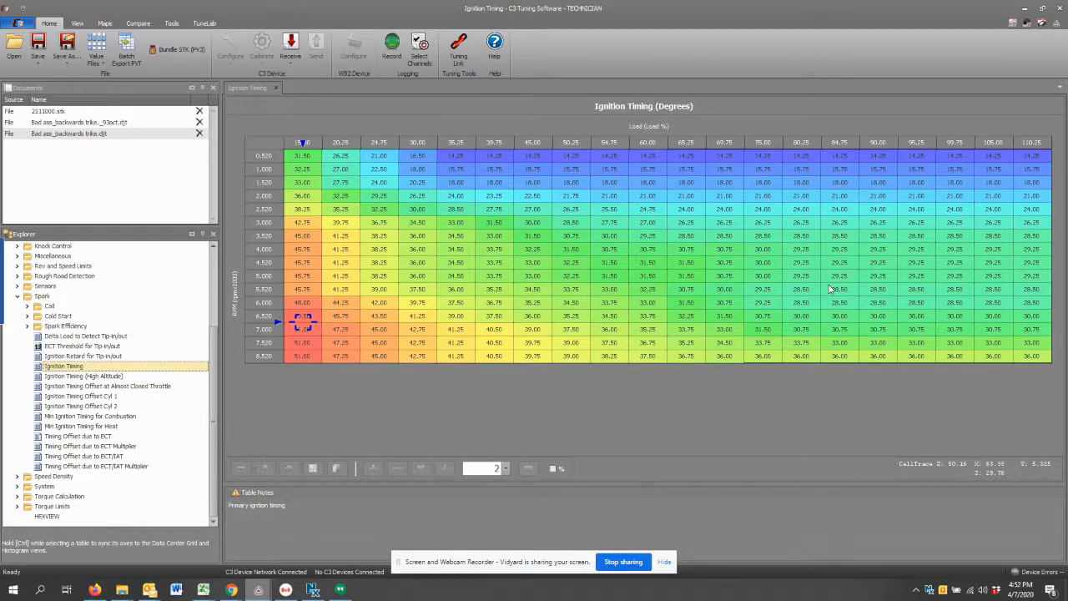
{"action": "mouse_move", "coordinate": [821, 280]}
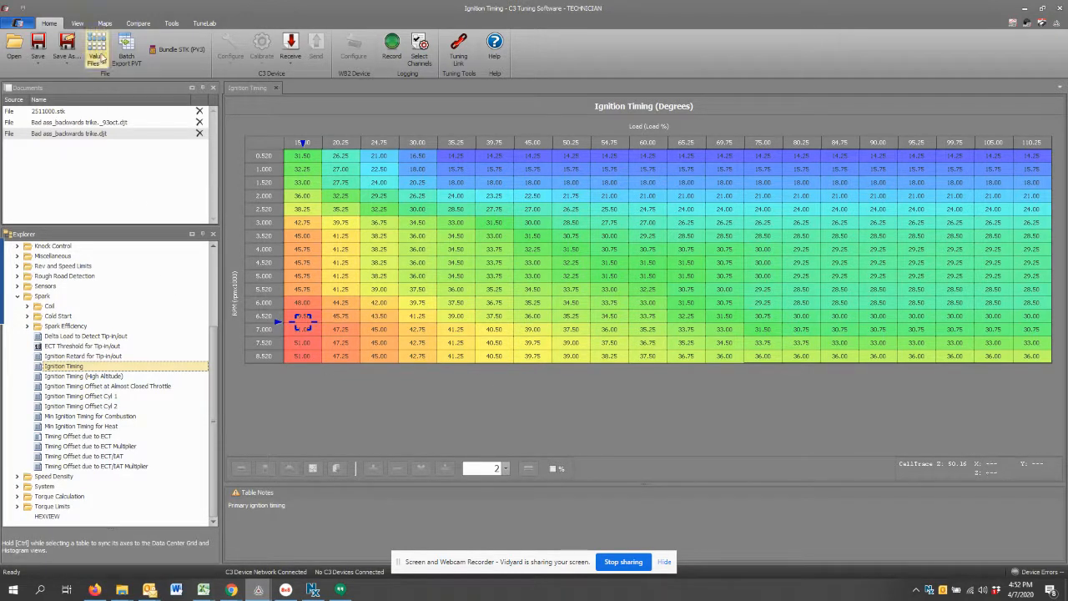
Step: In Export Value File, tick only the Ignition Timing table for export
{"action": "left_click", "coordinate": [97, 47]}
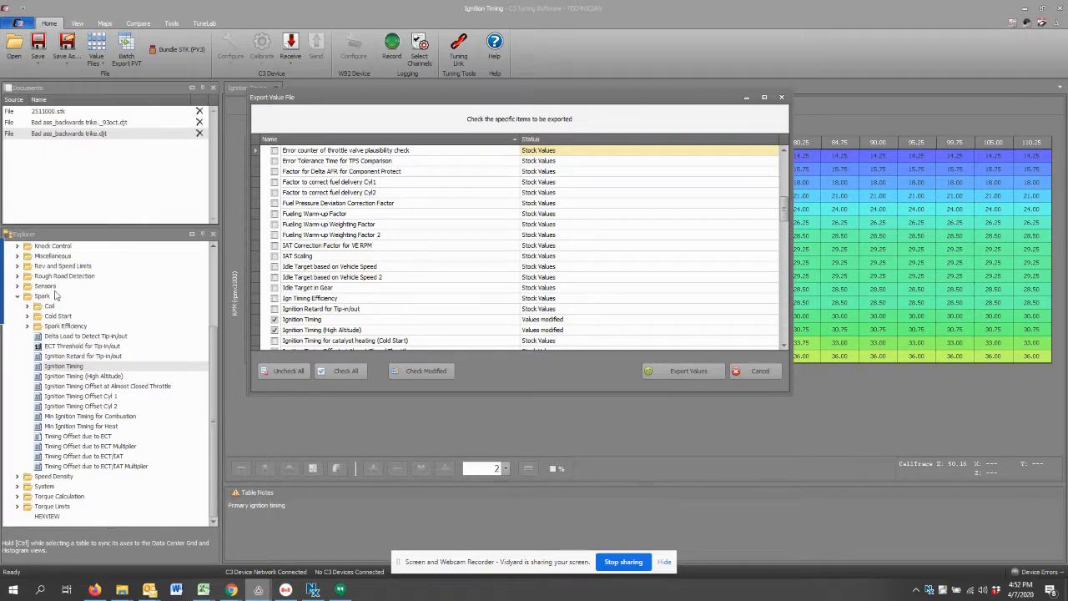
{"action": "scroll", "scroll_direction": "down", "scroll_amount": 3}
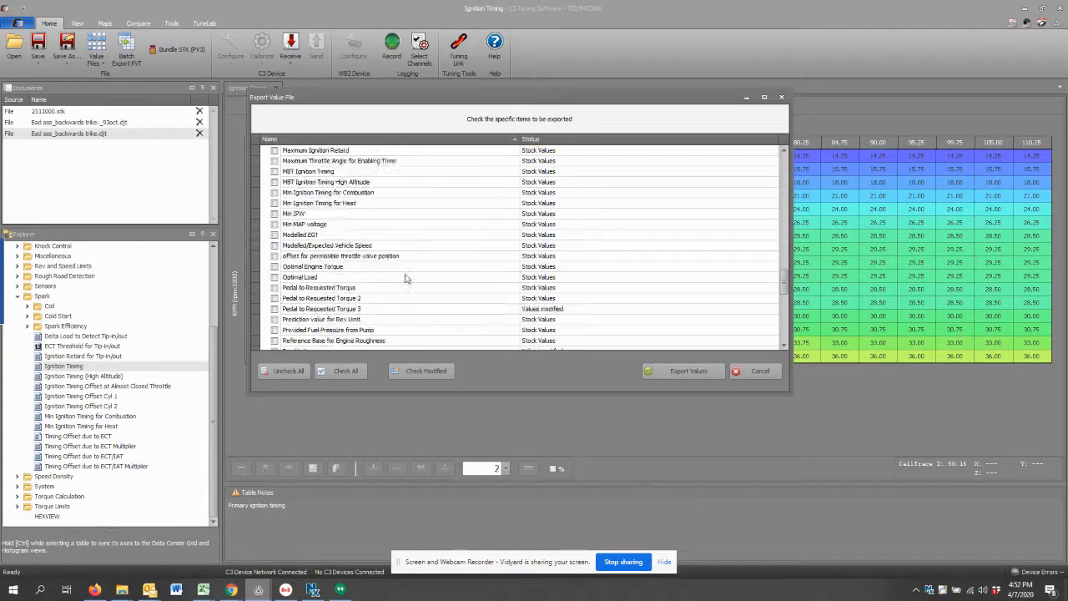
{"action": "scroll", "scroll_direction": "down", "scroll_amount": 3}
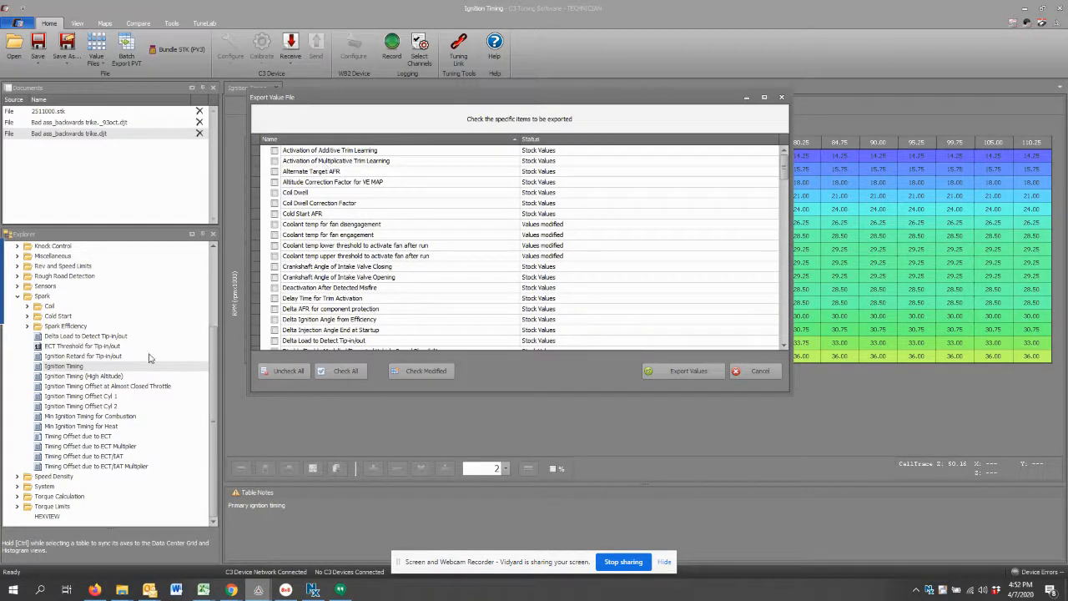
{"action": "mouse_move", "coordinate": [42, 324]}
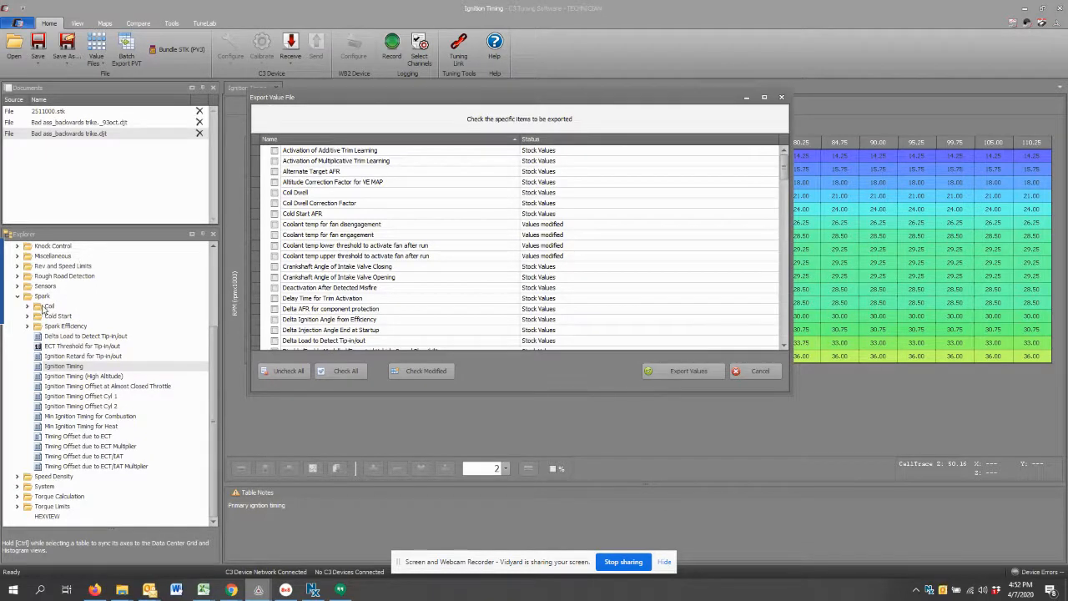
{"action": "mouse_move", "coordinate": [97, 464]}
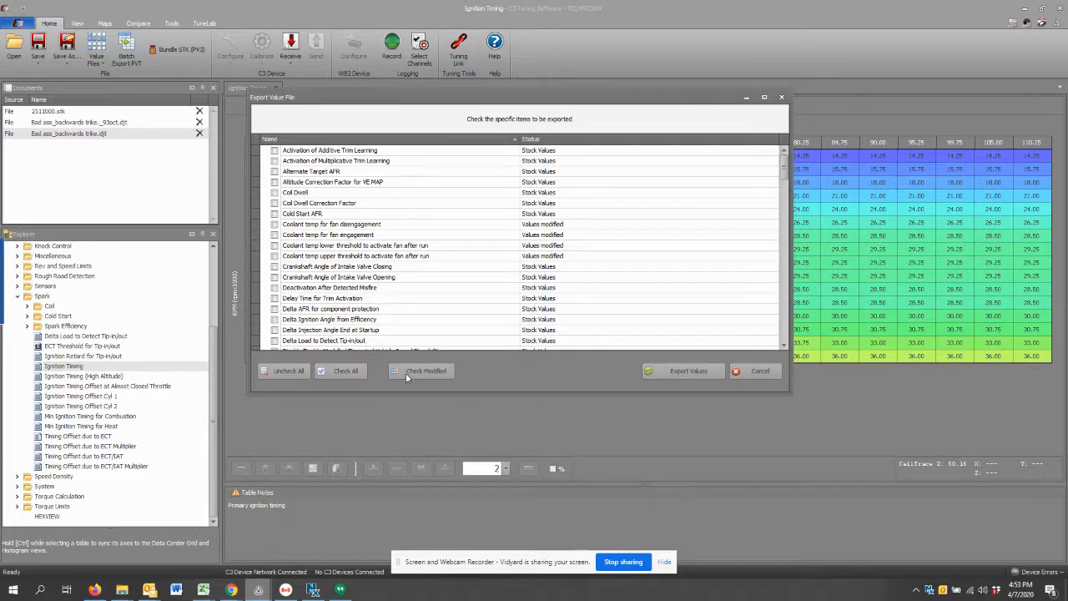
{"action": "left_click", "coordinate": [420, 371]}
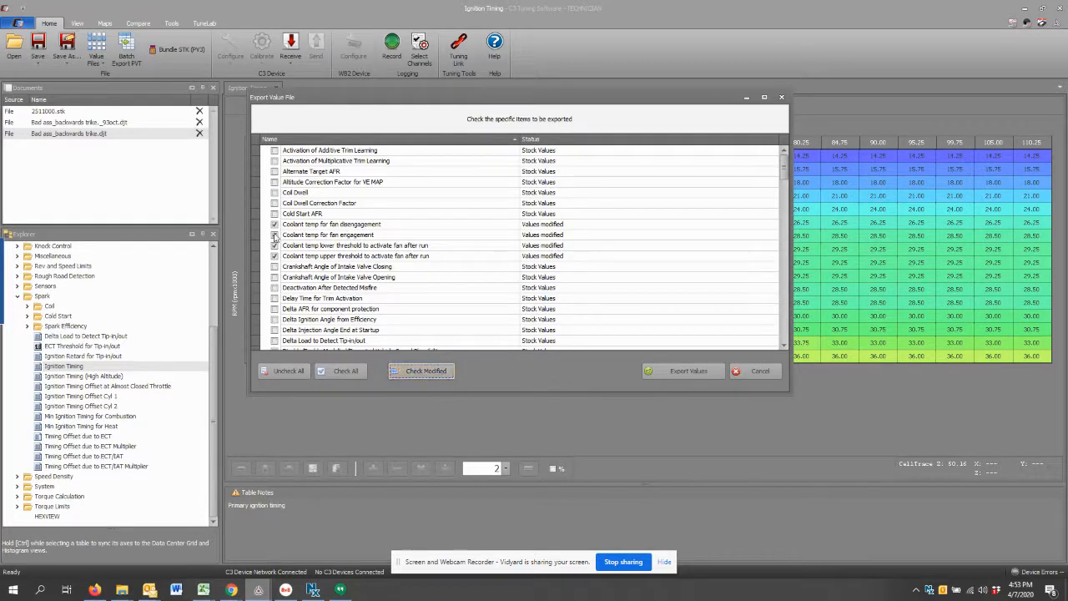
{"action": "left_click", "coordinate": [287, 370]}
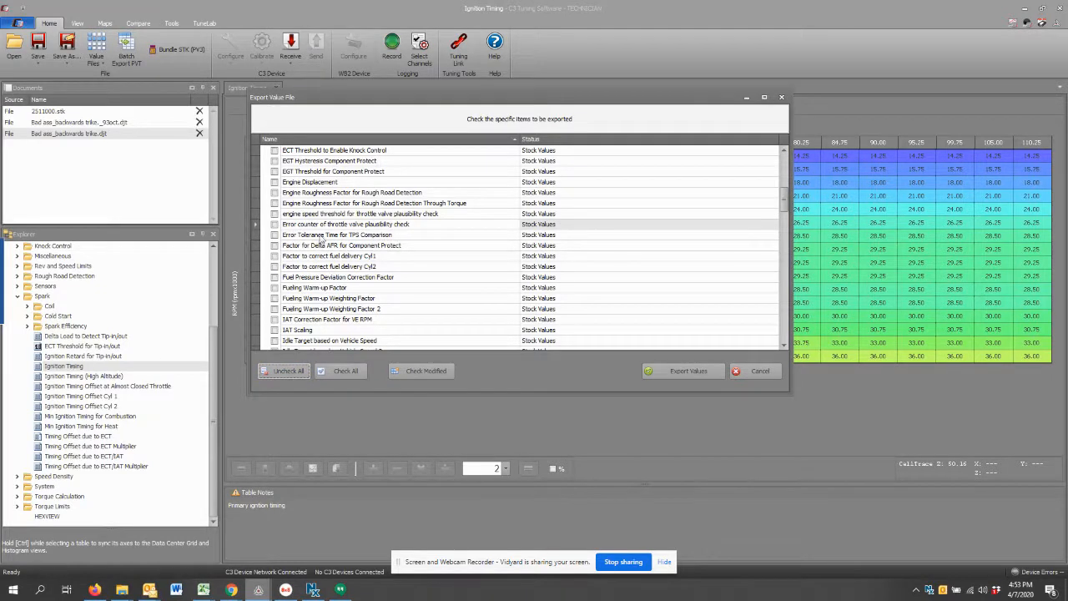
{"action": "scroll", "scroll_direction": "down", "scroll_amount": 3}
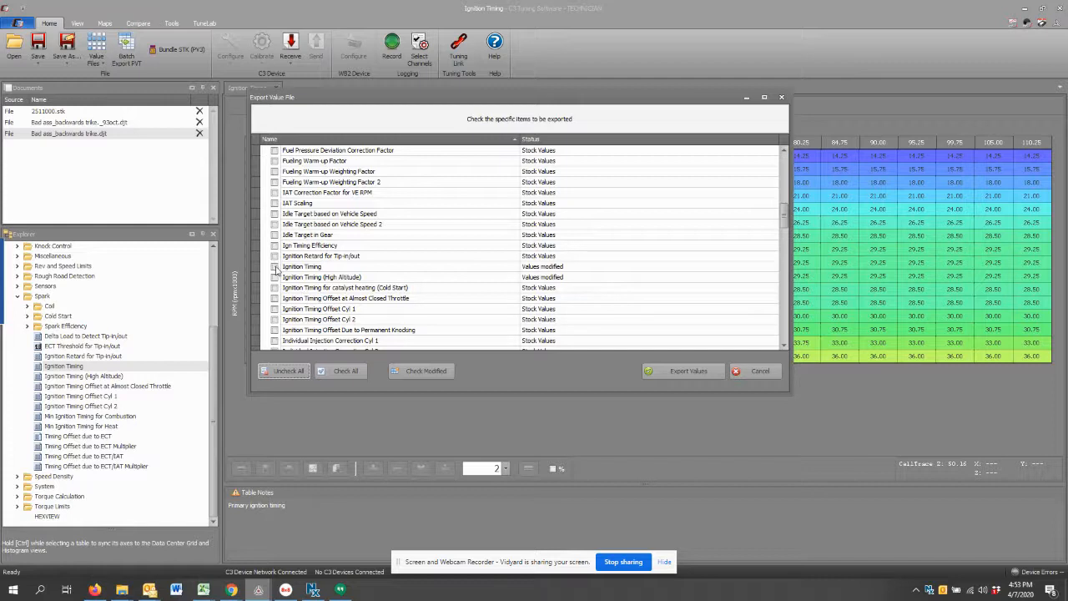
{"action": "left_click", "coordinate": [273, 267]}
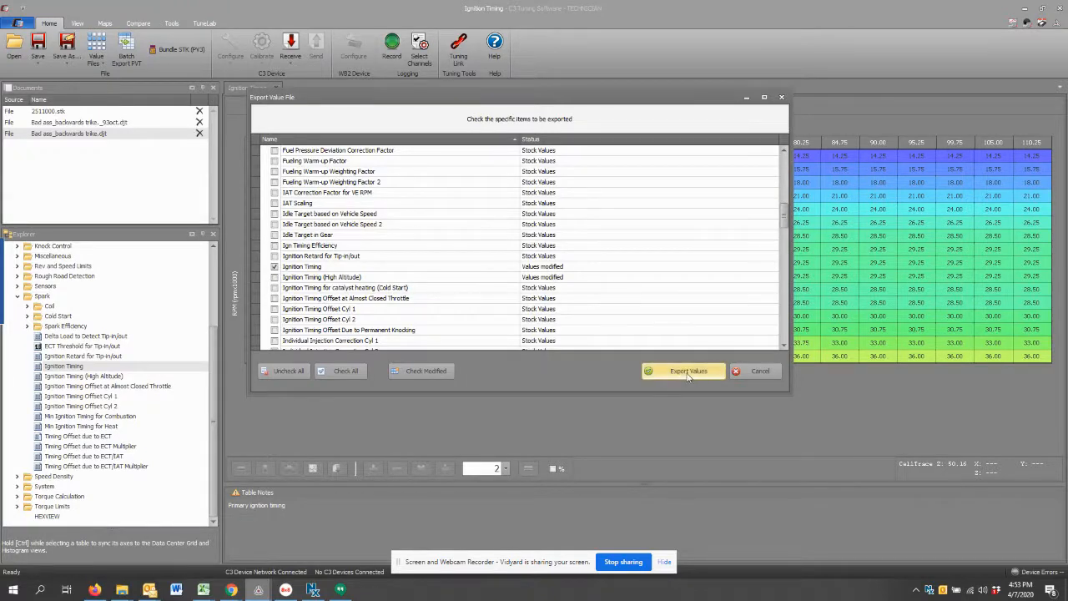
Step: Export the Ignition Timing values to a new value file named '91 octane'
{"action": "left_click", "coordinate": [688, 370]}
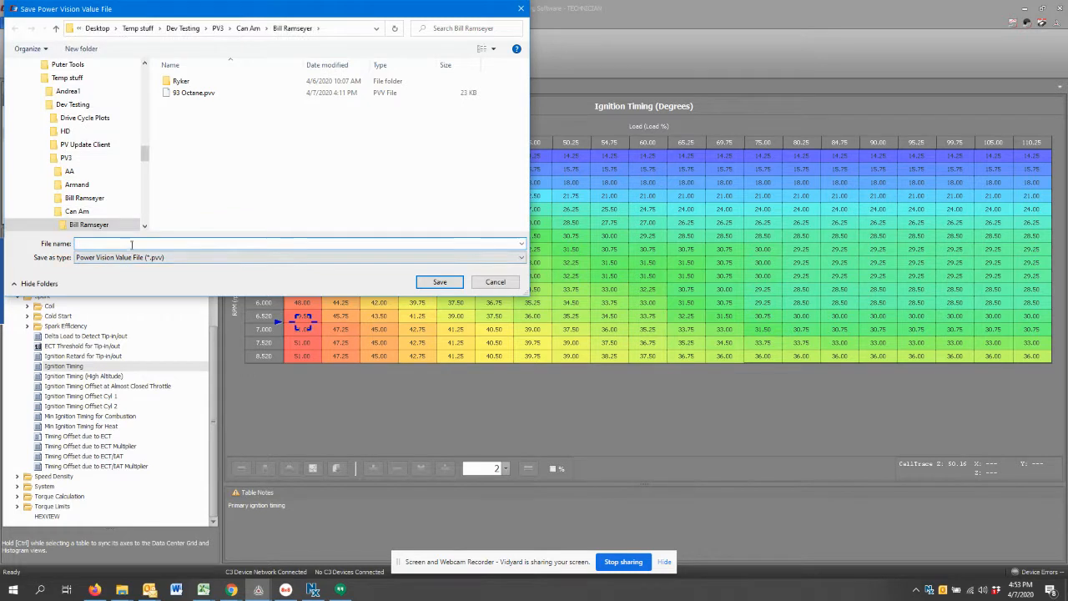
{"action": "type", "text": "91"}
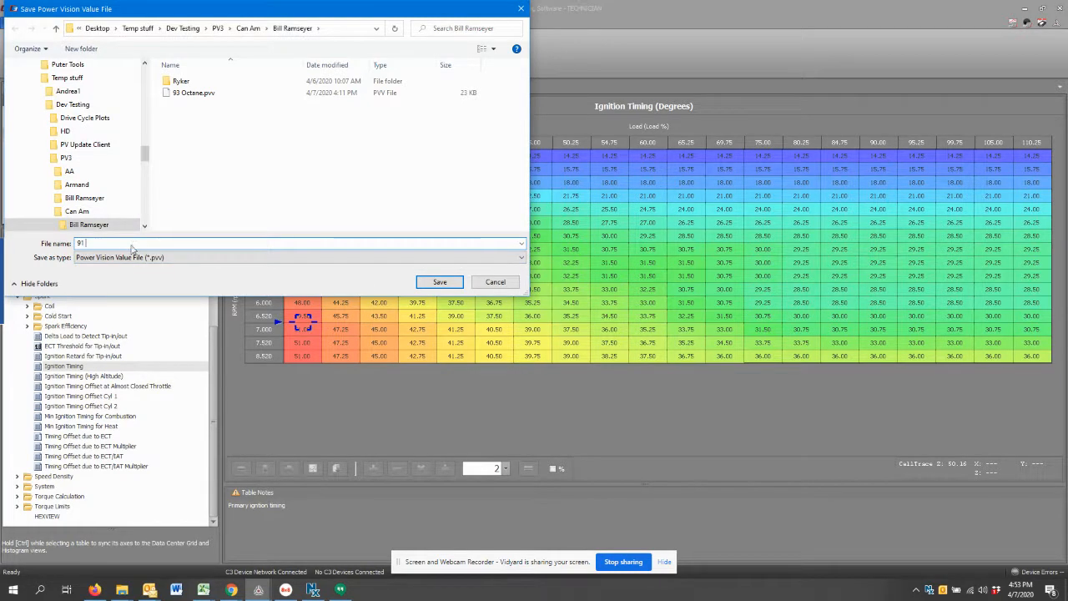
{"action": "type", "text": "octane"}
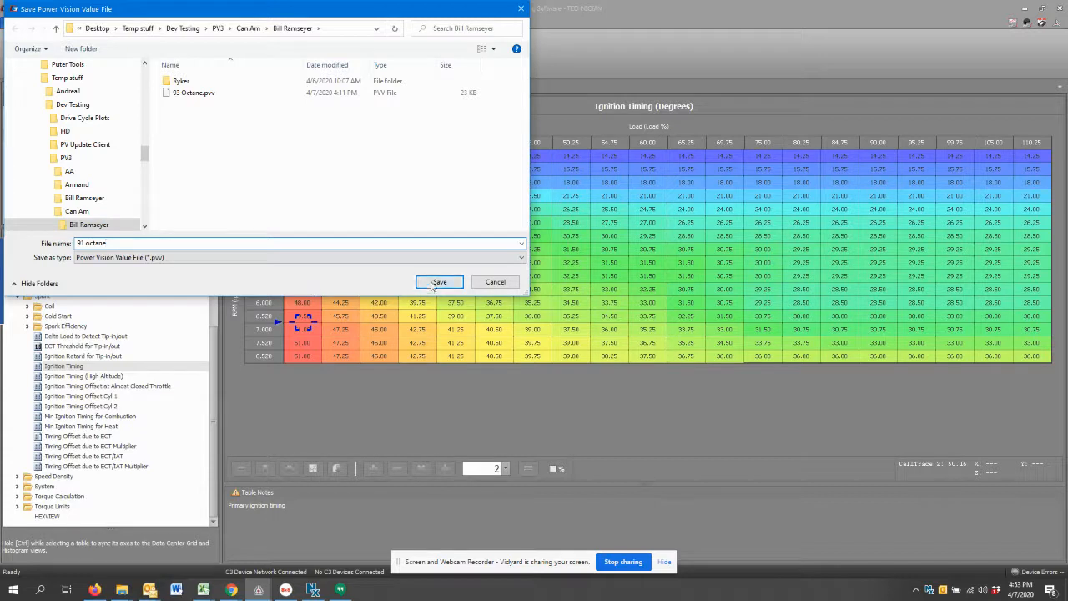
{"action": "left_click", "coordinate": [439, 281]}
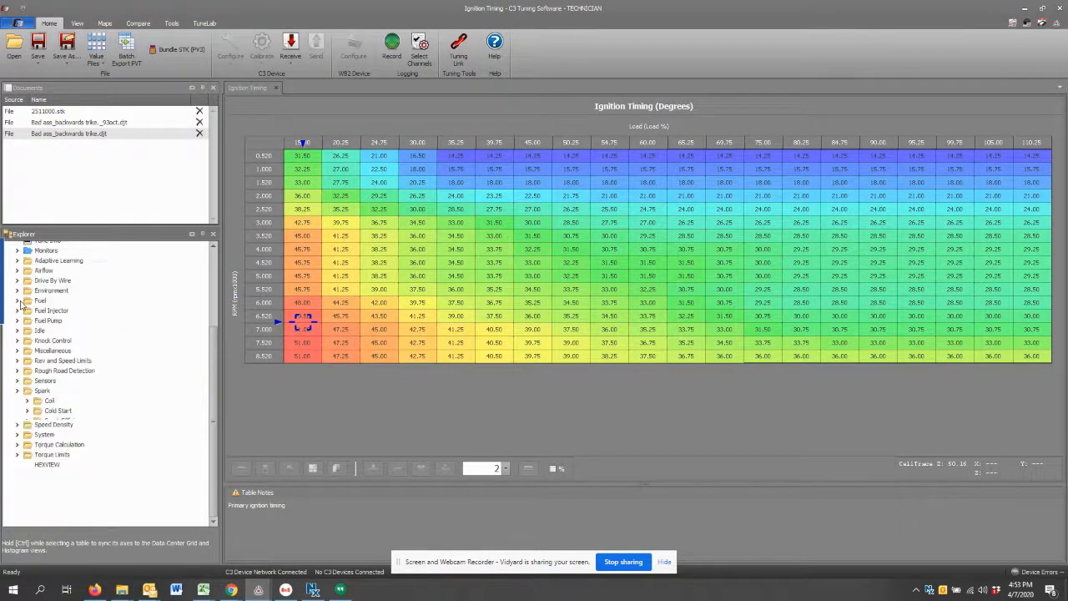
Step: Switch to the stock .stk calibration and bring up the Value Files options
{"action": "left_click", "coordinate": [46, 110]}
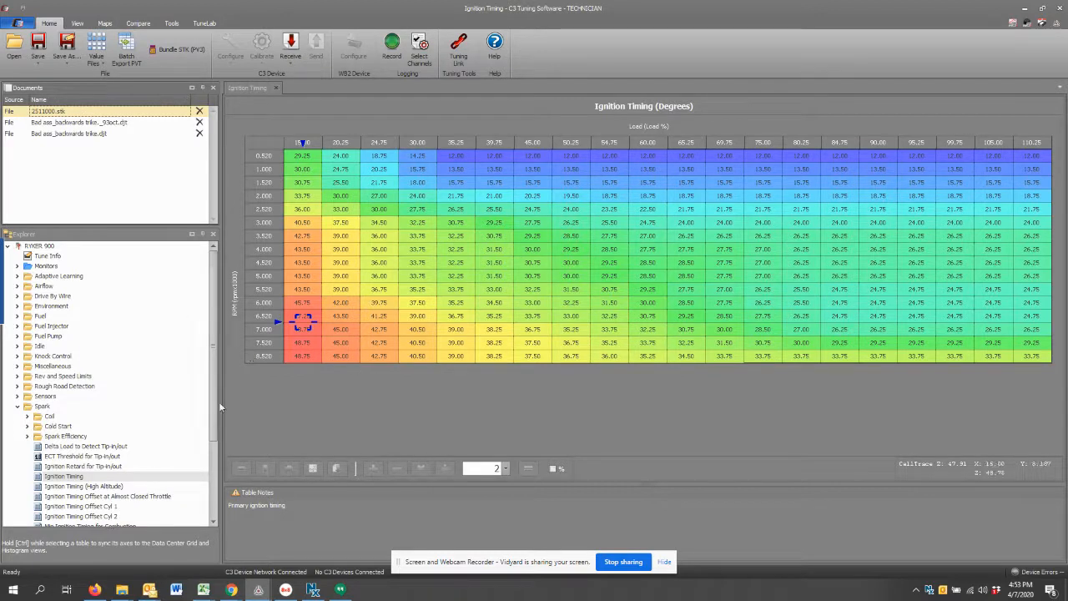
{"action": "mouse_move", "coordinate": [117, 371]}
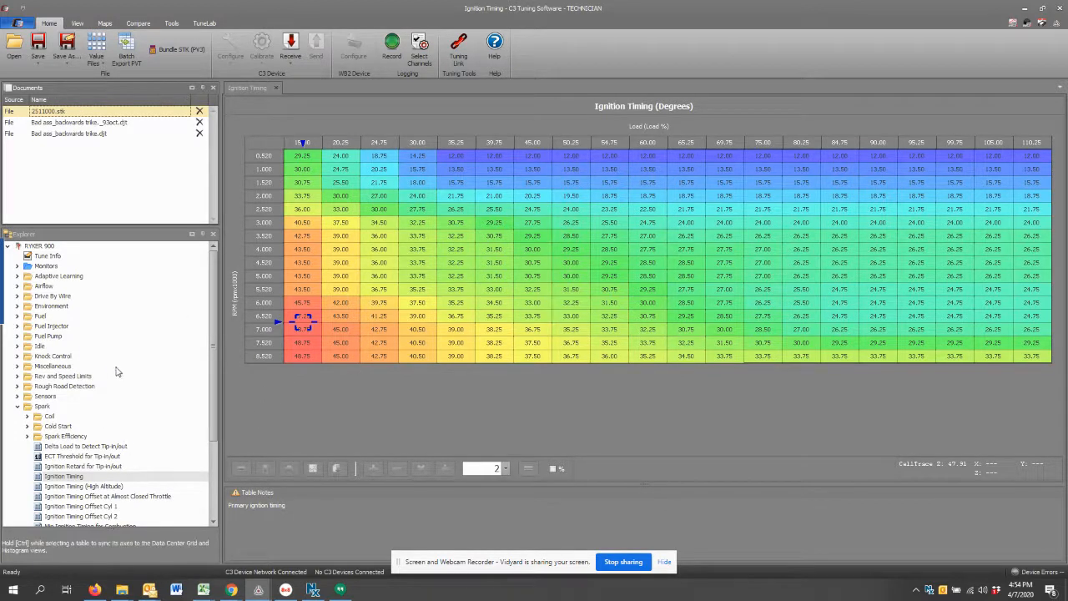
{"action": "mouse_move", "coordinate": [93, 444]}
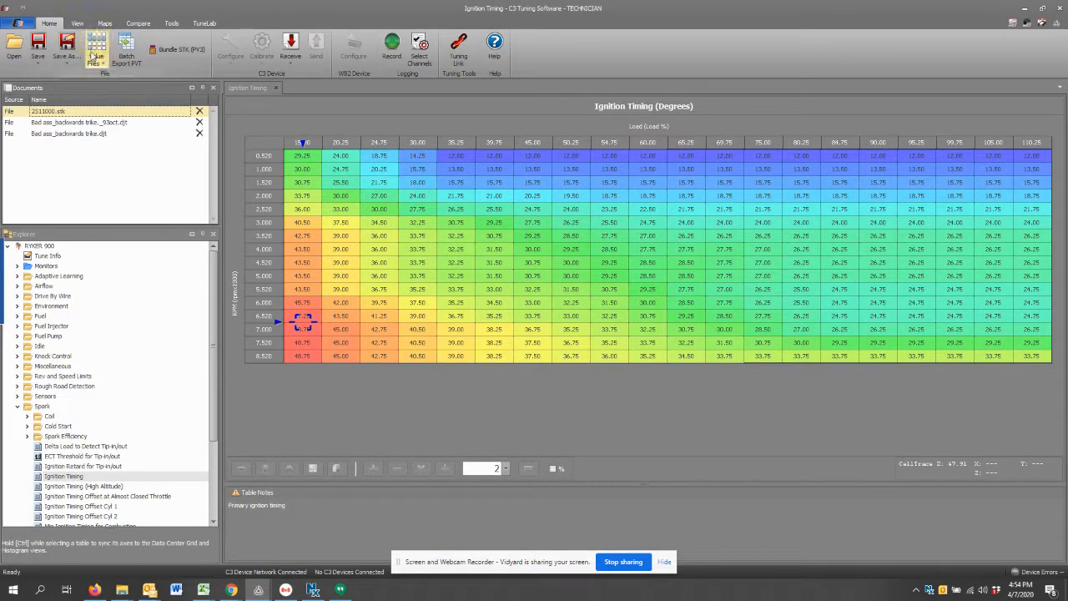
{"action": "left_click", "coordinate": [97, 48]}
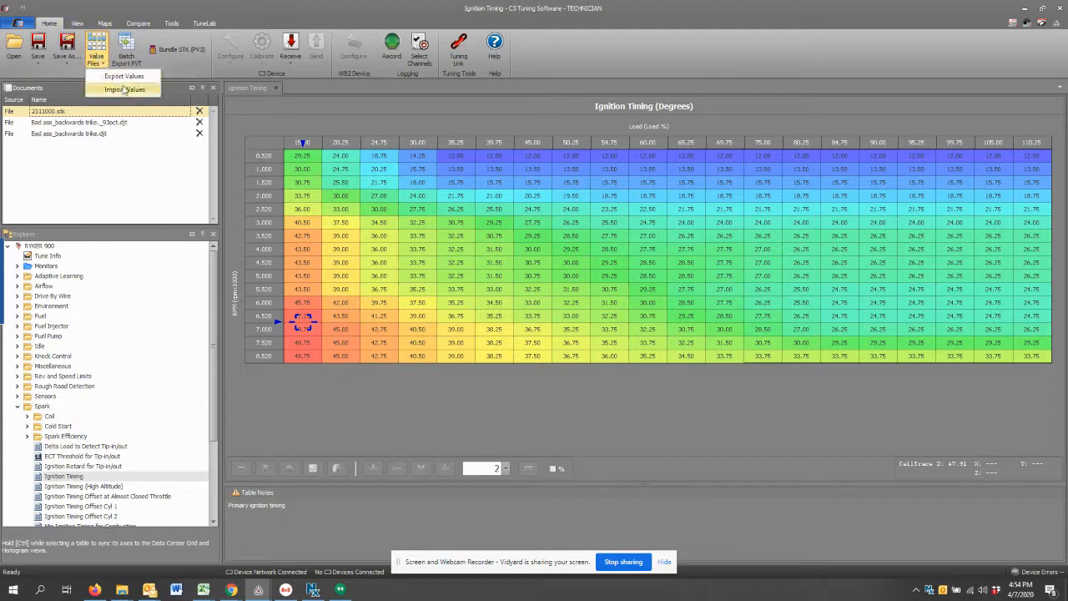
Step: Import '91 octane.pvv' and apply its Ignition Timing values to the stock calibration
{"action": "left_click", "coordinate": [123, 90]}
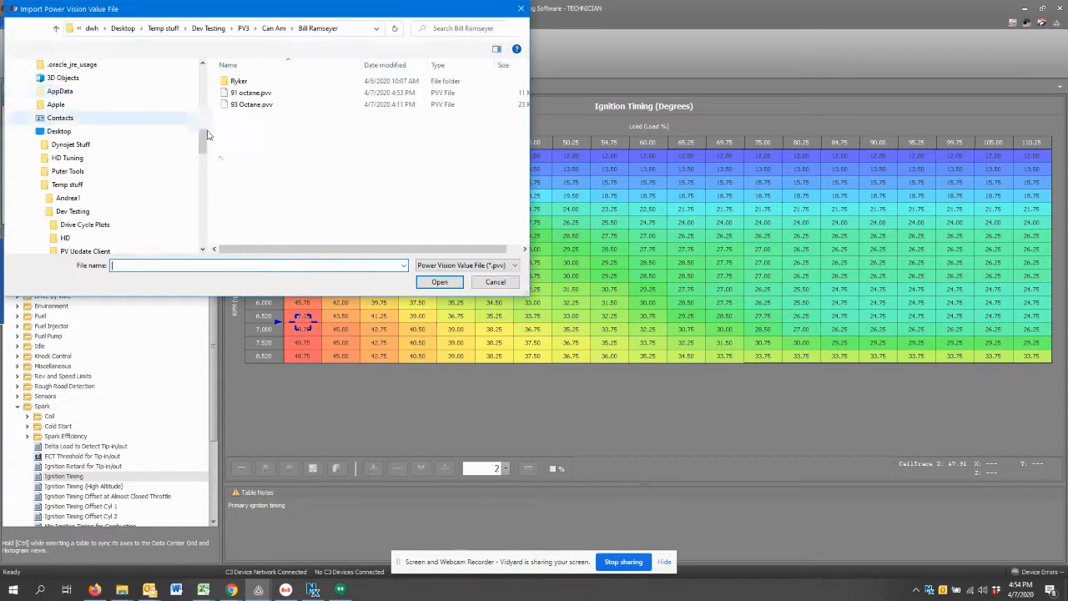
{"action": "left_click", "coordinate": [250, 94]}
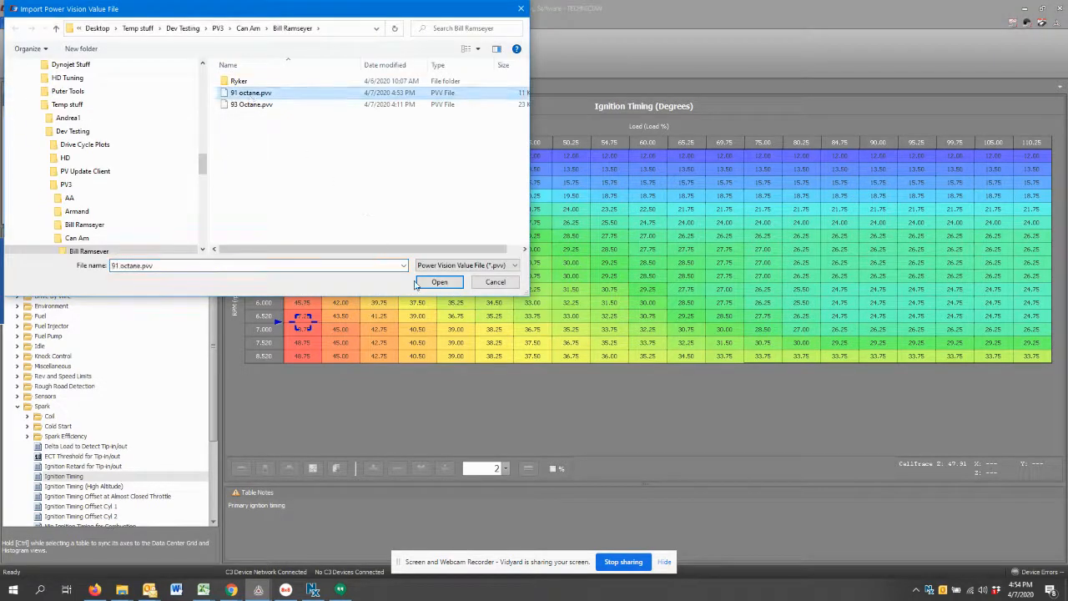
{"action": "left_click", "coordinate": [439, 280]}
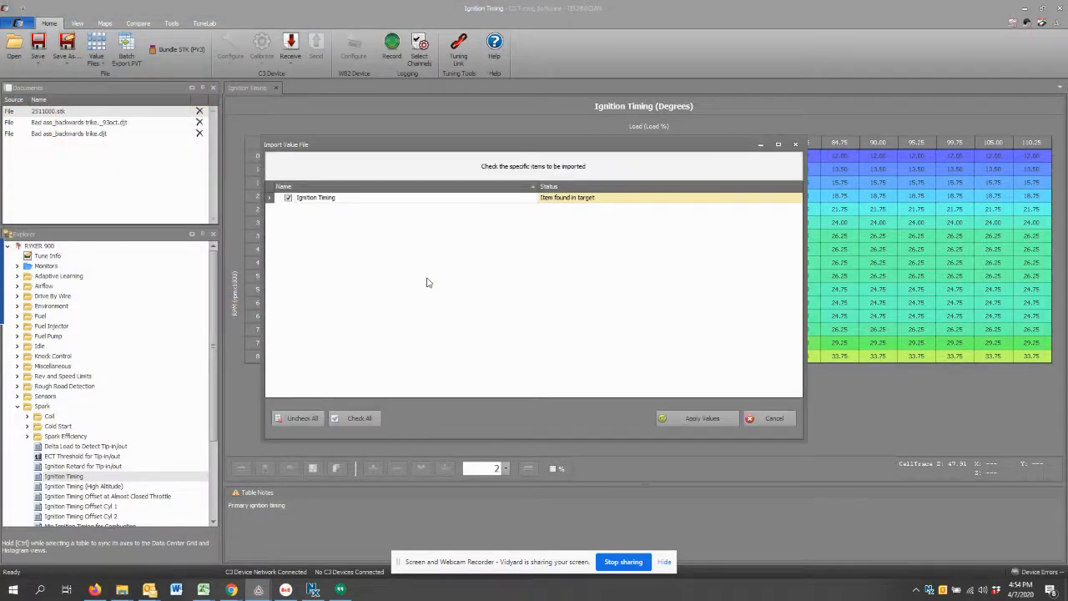
{"action": "mouse_move", "coordinate": [504, 200]}
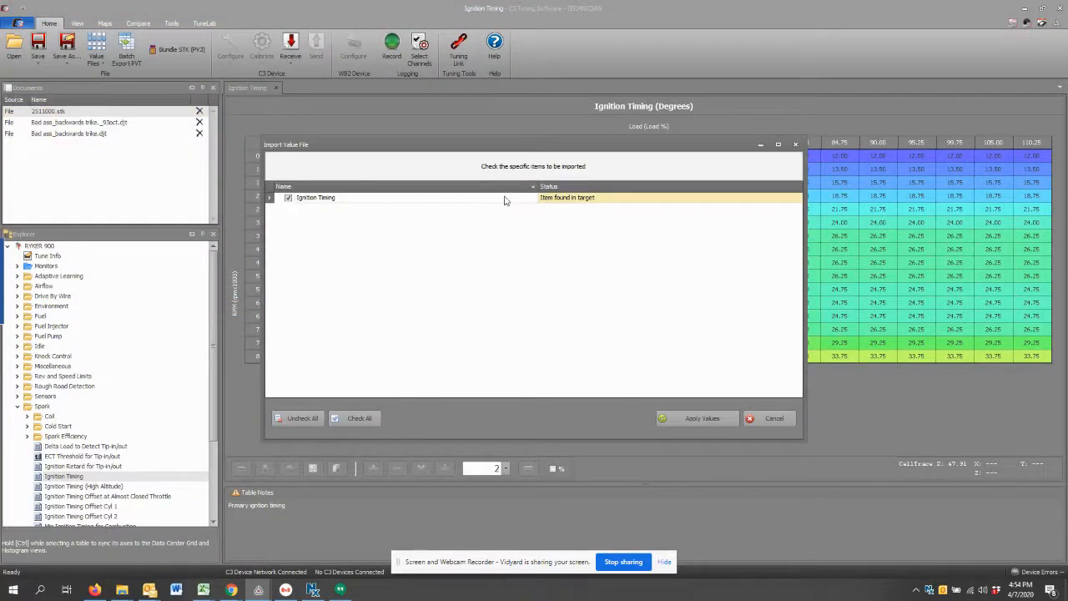
{"action": "left_click", "coordinate": [698, 417]}
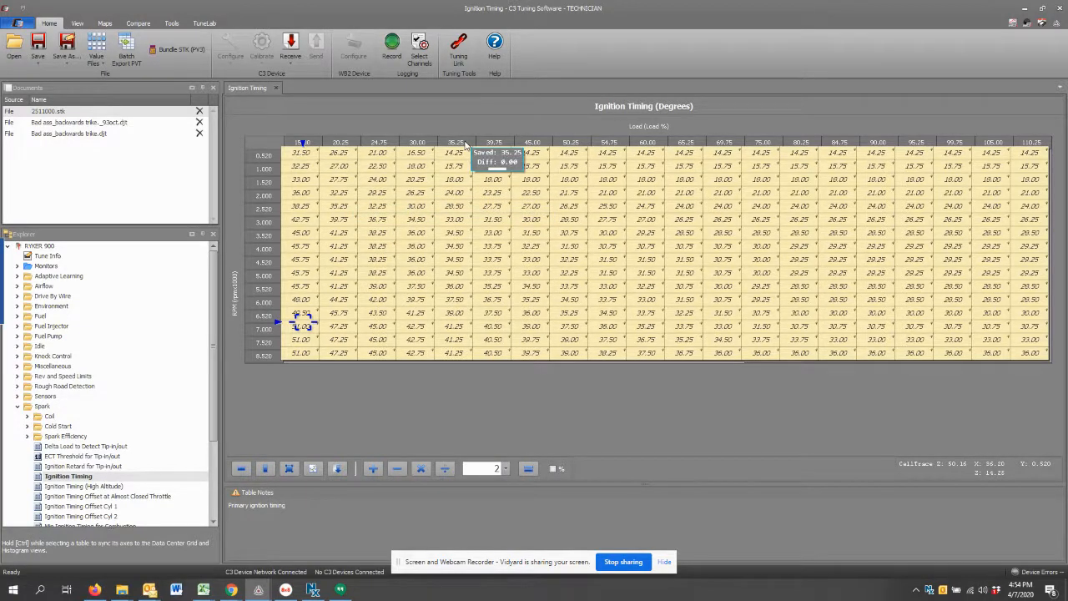
{"action": "mouse_move", "coordinate": [354, 116]}
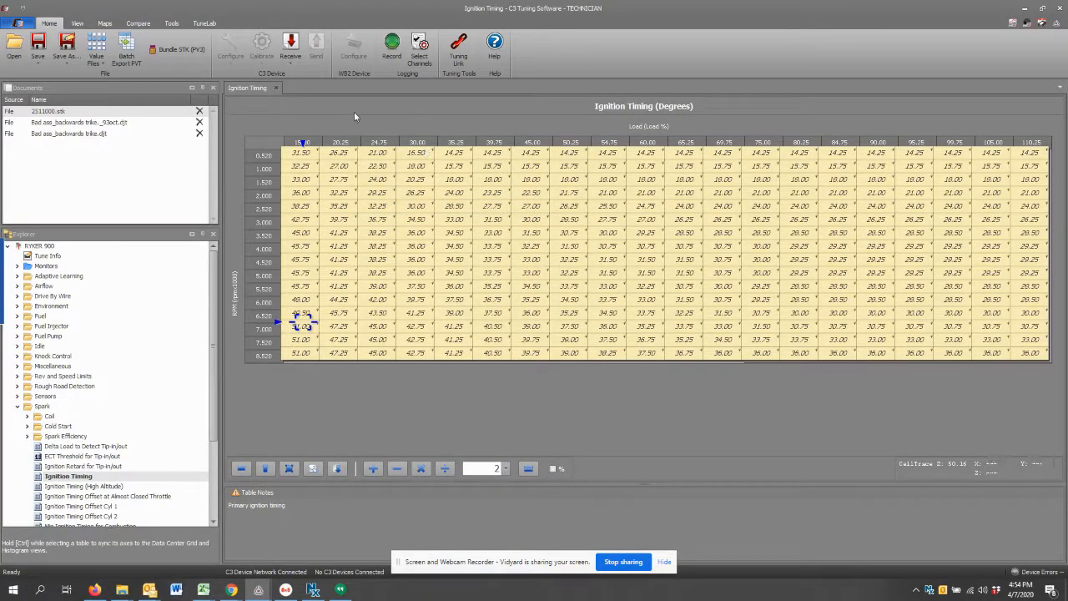
{"action": "mouse_move", "coordinate": [451, 488]}
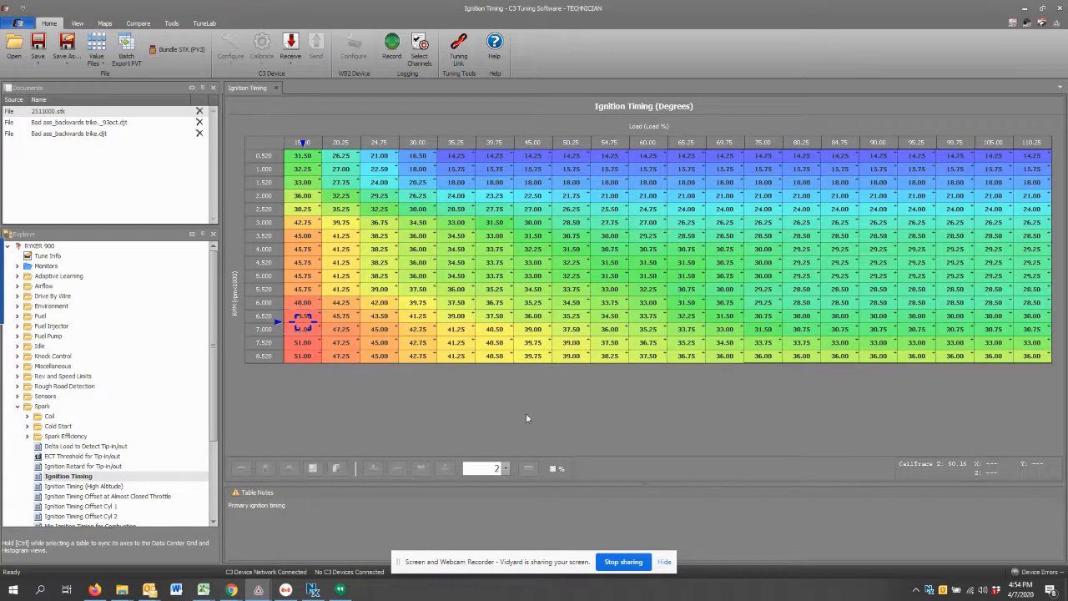
{"action": "mouse_move", "coordinate": [511, 457]}
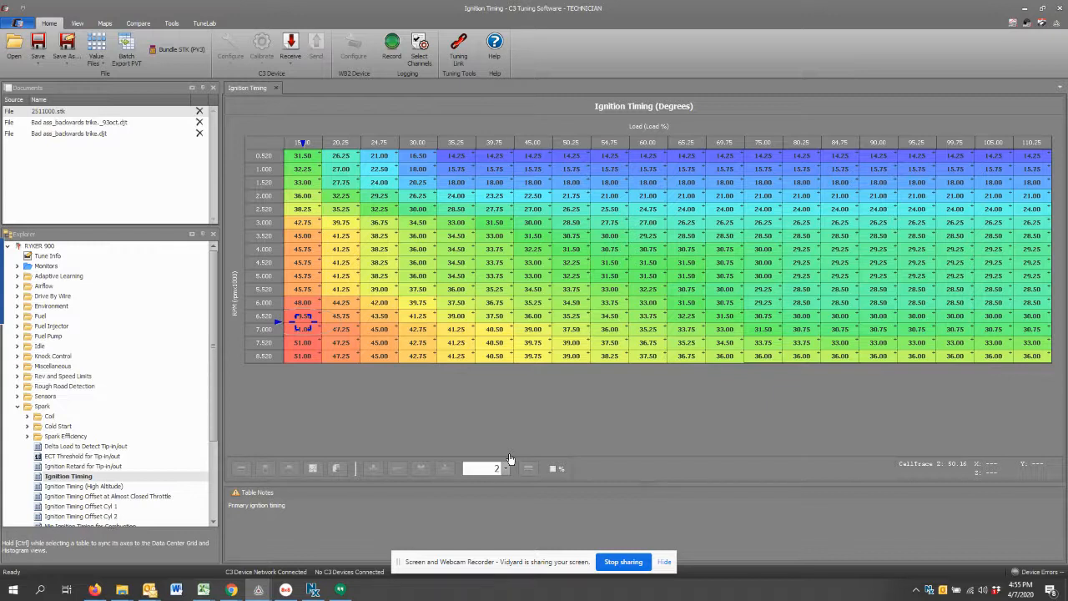
{"action": "mouse_move", "coordinate": [375, 406]}
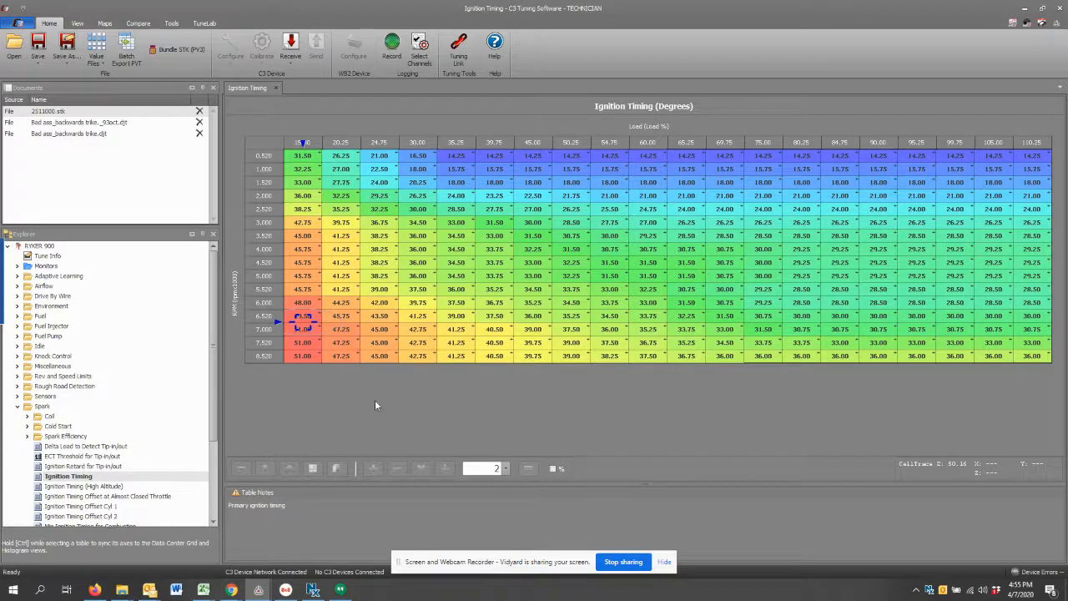
{"action": "mouse_move", "coordinate": [67, 134]}
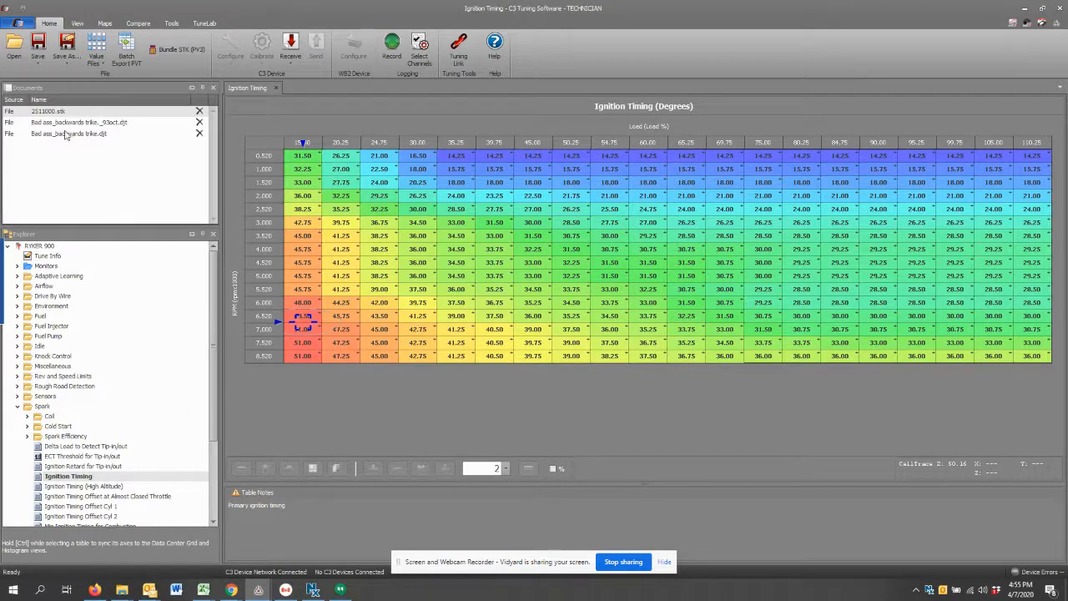
Step: Import '93 Octane.pvv', check all its timing tables and apply them to the calibration
{"action": "left_click", "coordinate": [97, 47]}
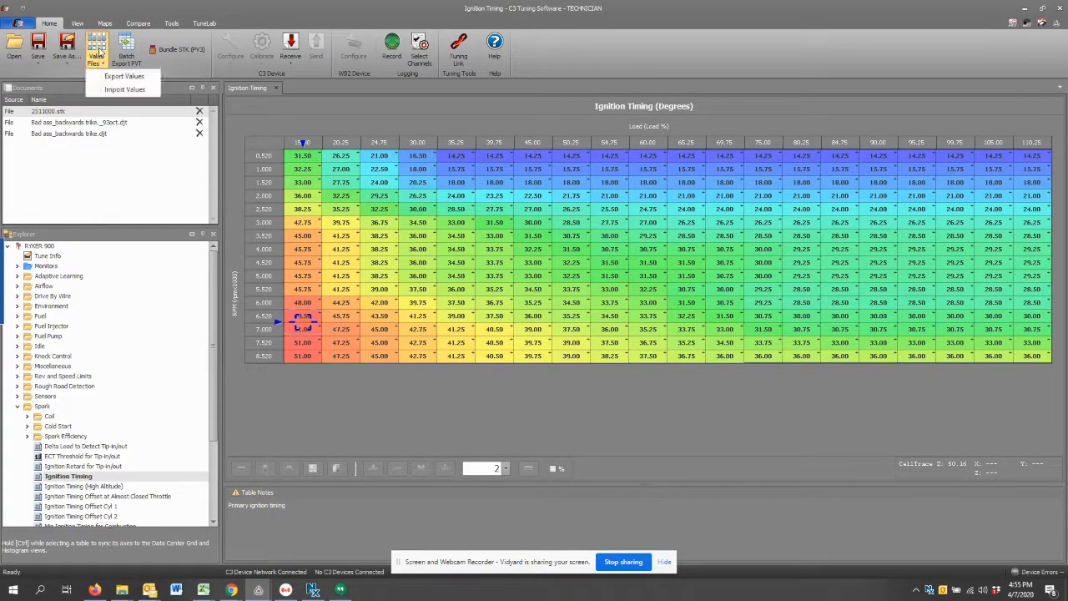
{"action": "mouse_move", "coordinate": [124, 77]}
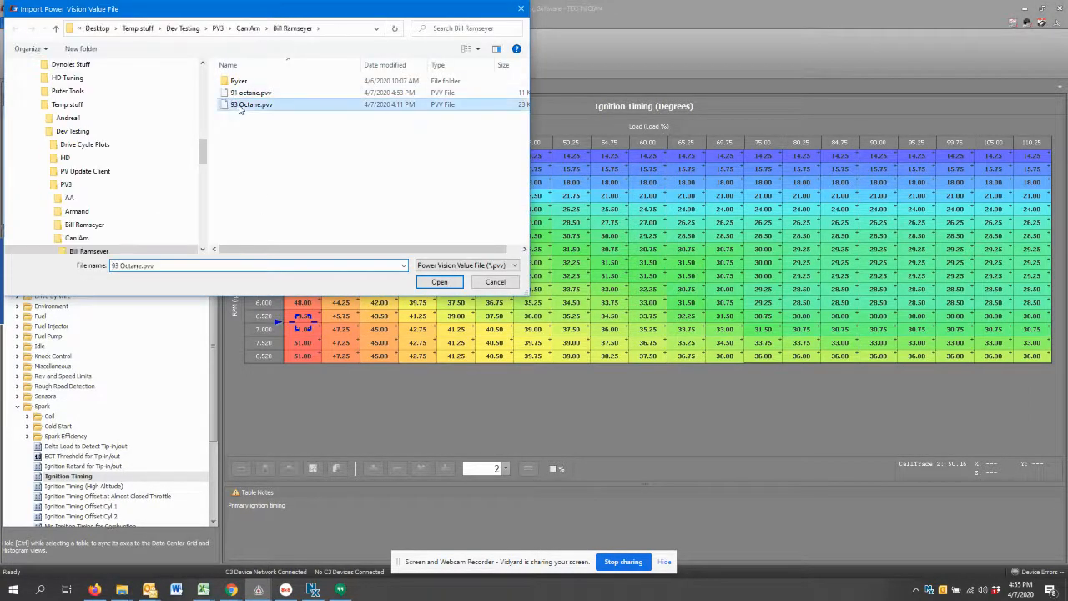
{"action": "left_click", "coordinate": [439, 280]}
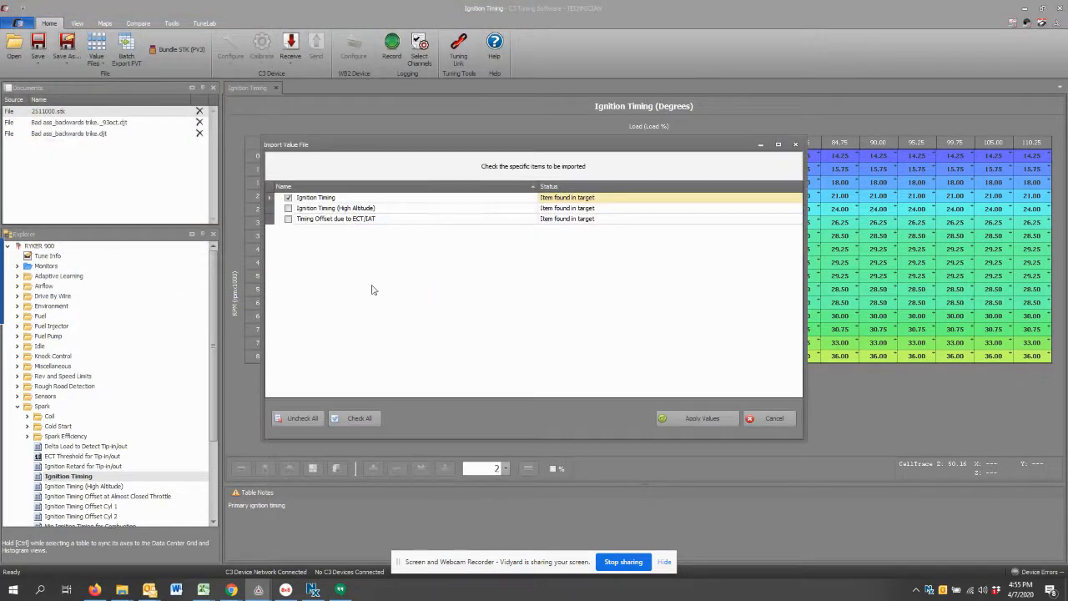
{"action": "left_click", "coordinate": [288, 207]}
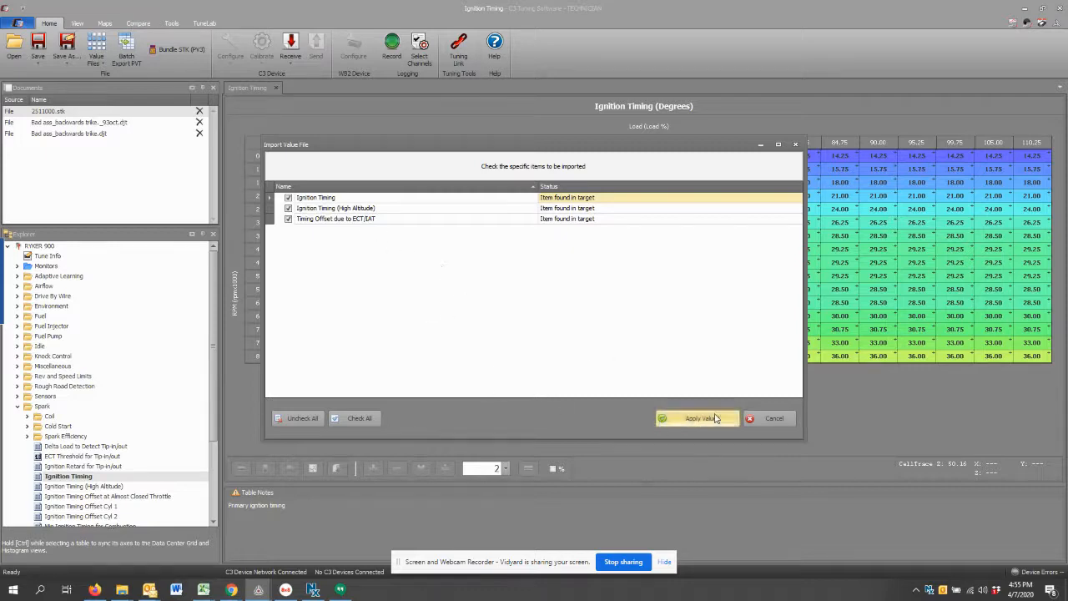
{"action": "left_click", "coordinate": [698, 417]}
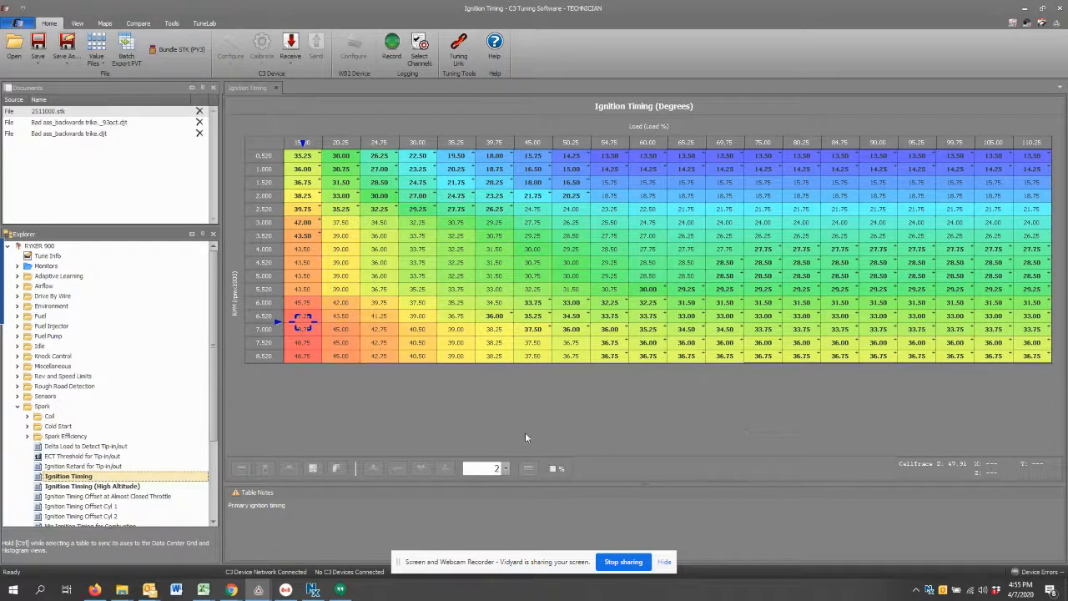
{"action": "mouse_move", "coordinate": [945, 319]}
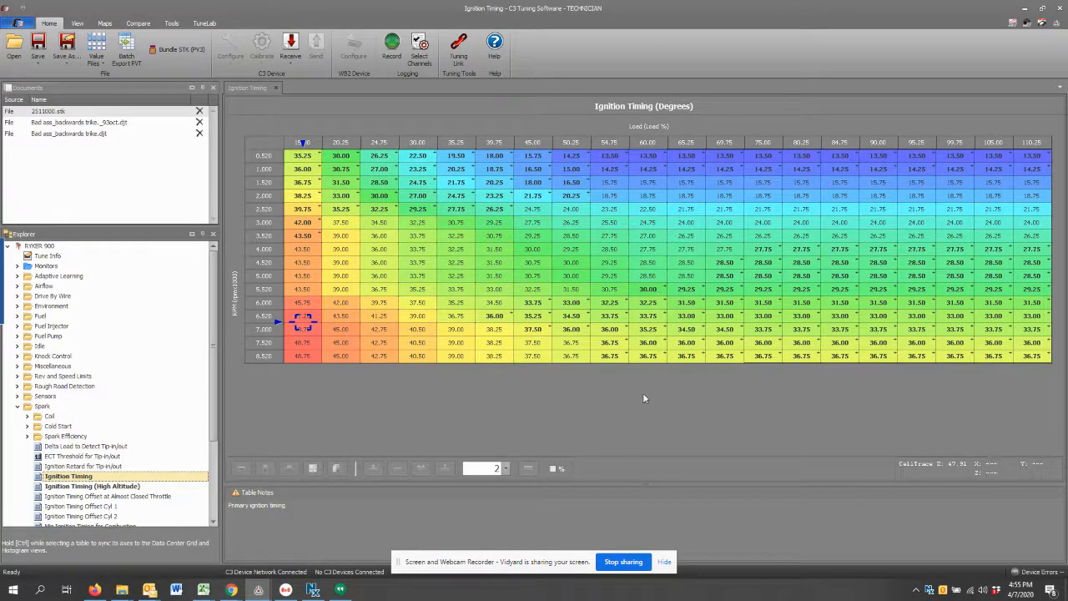
{"action": "mouse_move", "coordinate": [621, 394]}
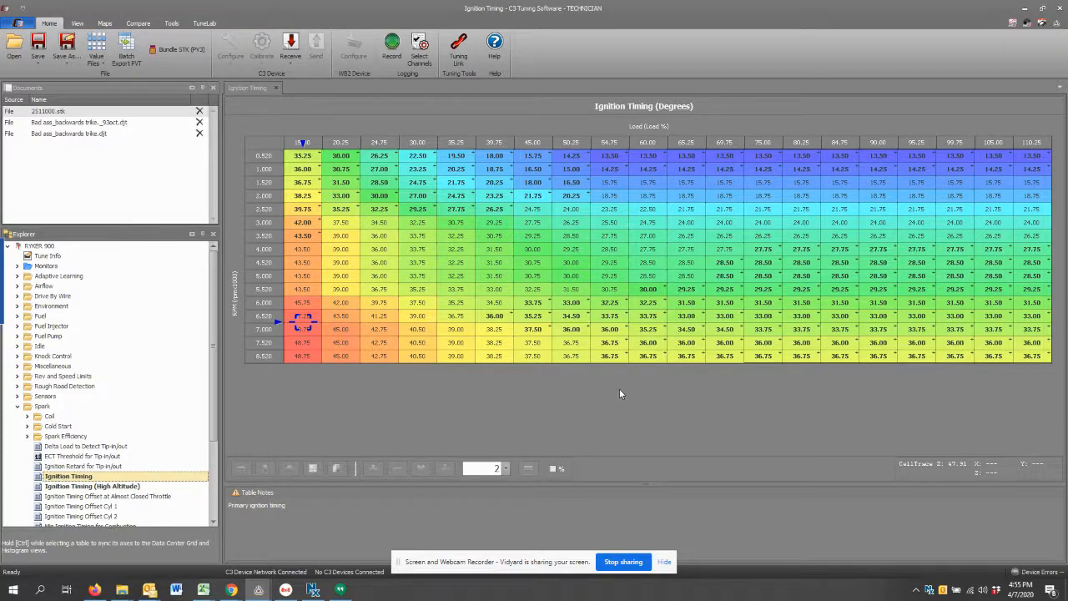